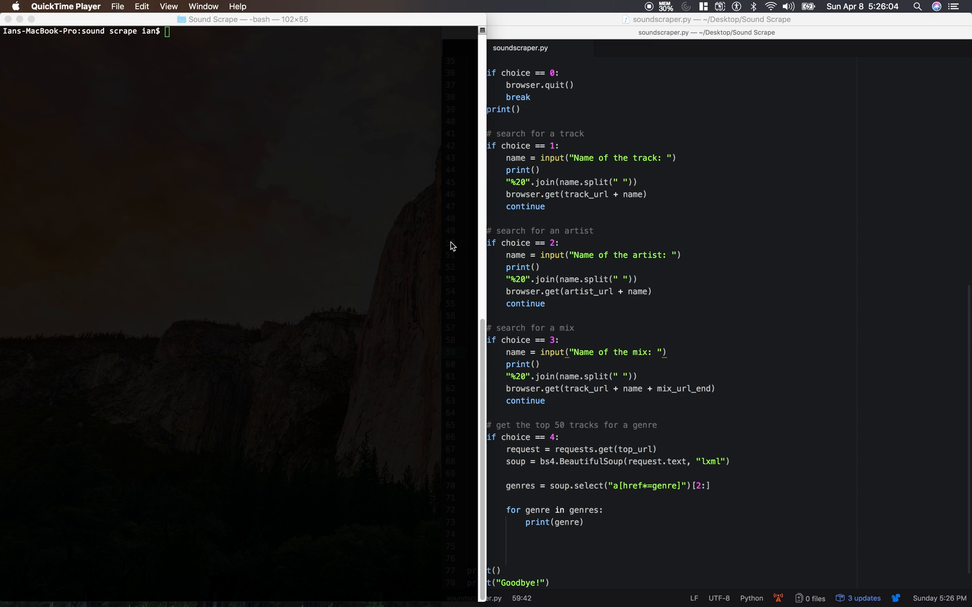
mouse_move(349, 240)
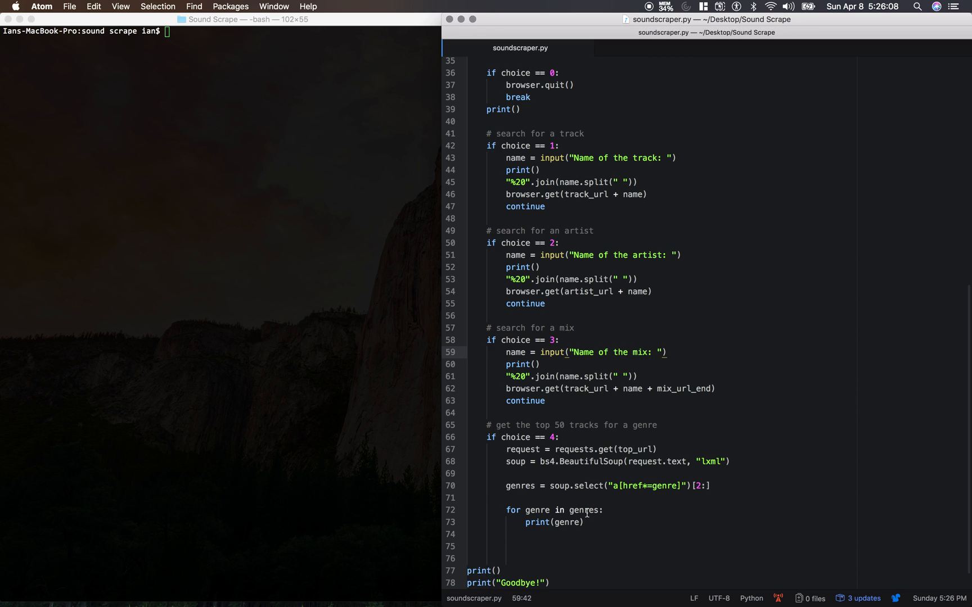
Step: Replace the old genre printing loop with genre_links = [] on line 71
left_click(553, 510)
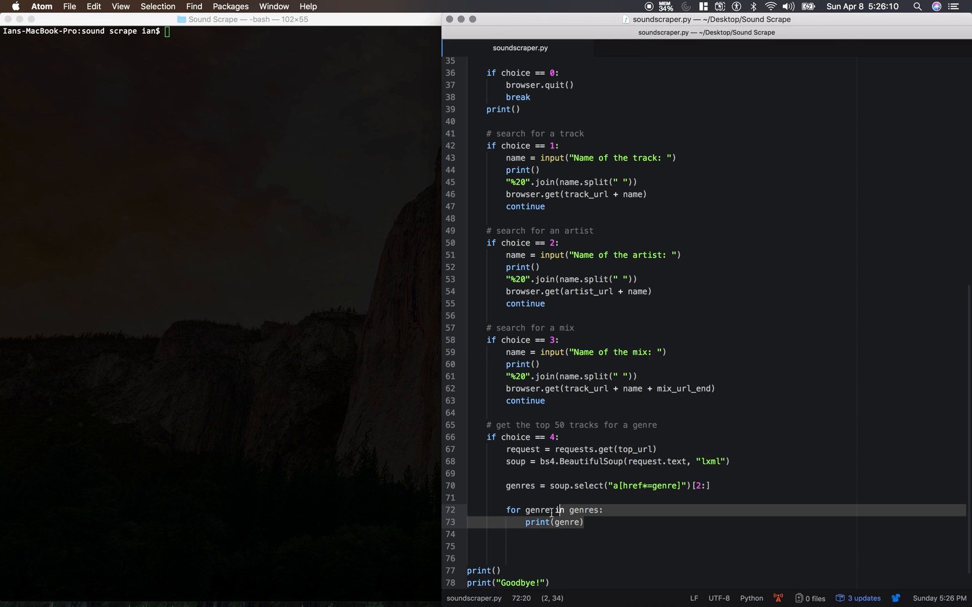
left_click(507, 497)
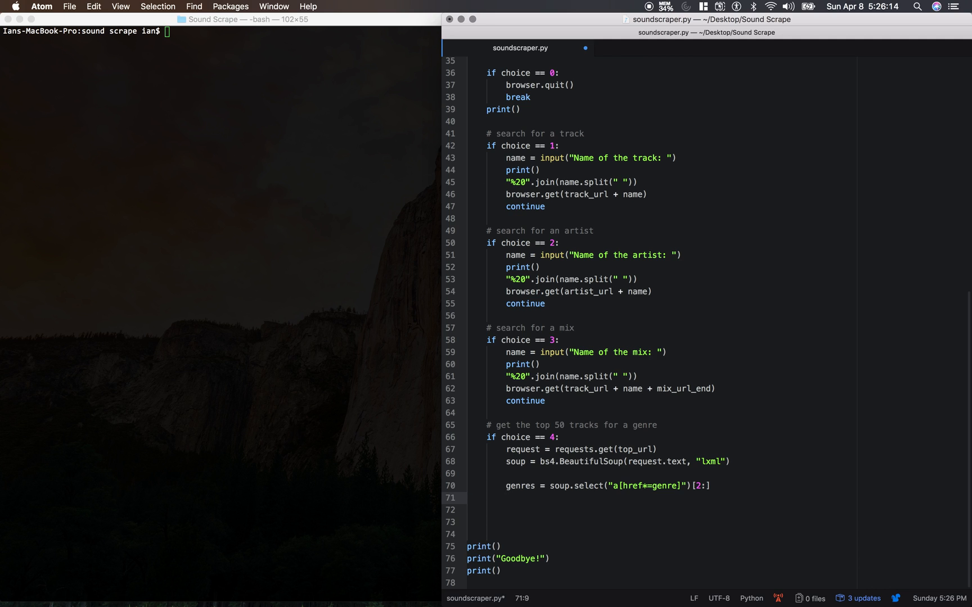
type("genre_links =")
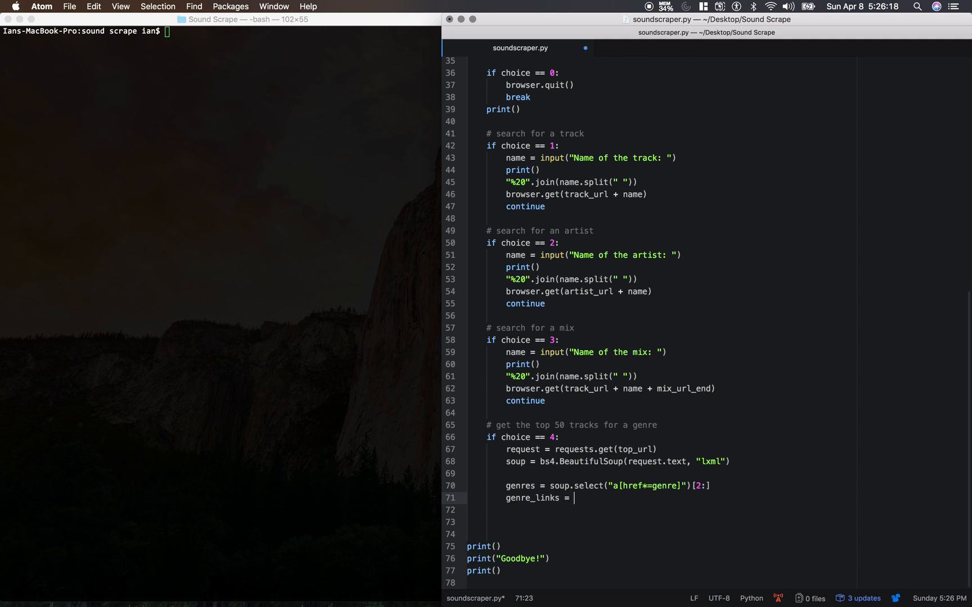
type("[]")
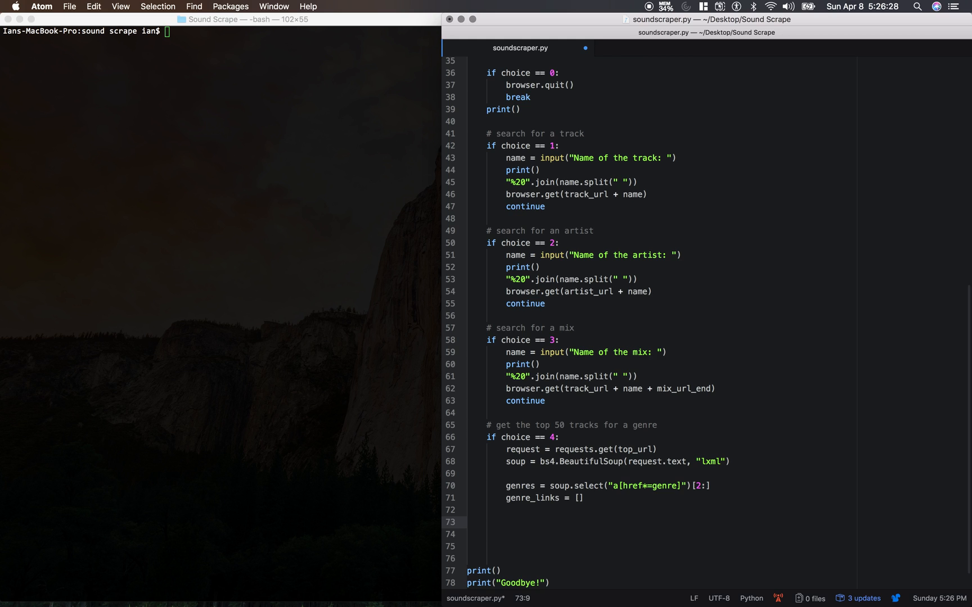
Step: Add the comment '# print out all of the available Genres' below genre_links
left_click(506, 522)
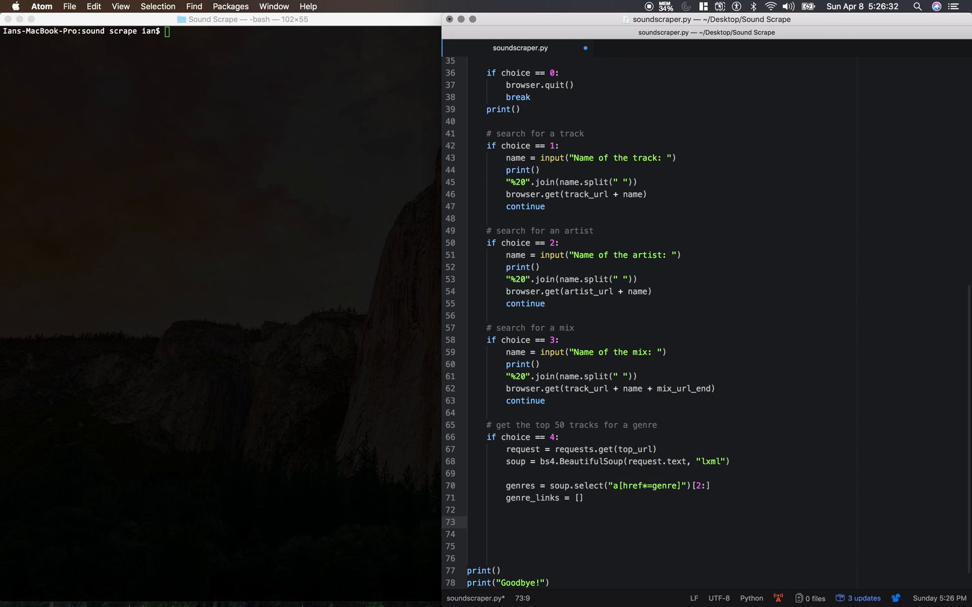
type("# print out all of the av")
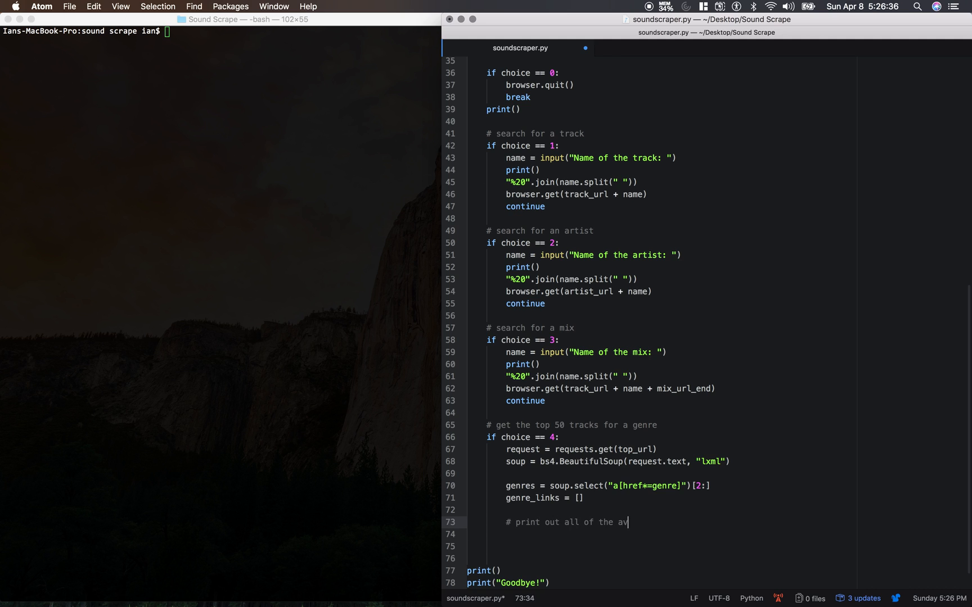
type("ailable Genres")
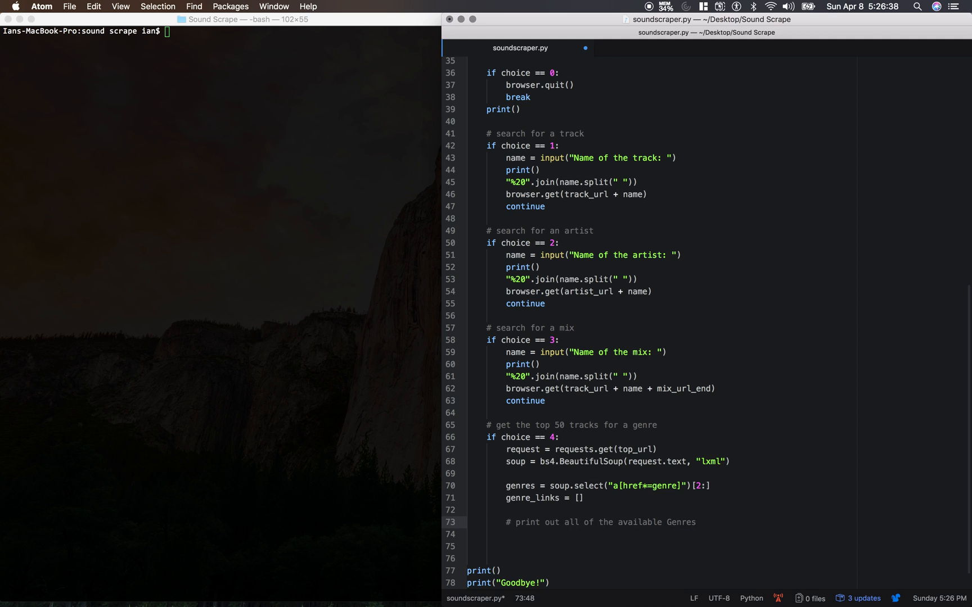
type("ge")
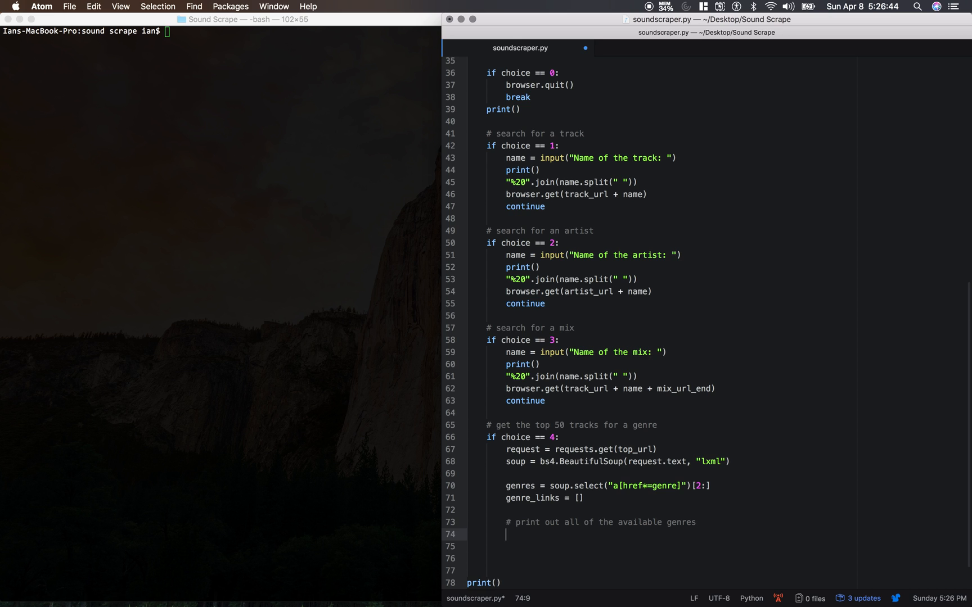
Step: Write for index, genre in enumerate(genres): print(str(index) + ": " + genre.text)
type("for ind")
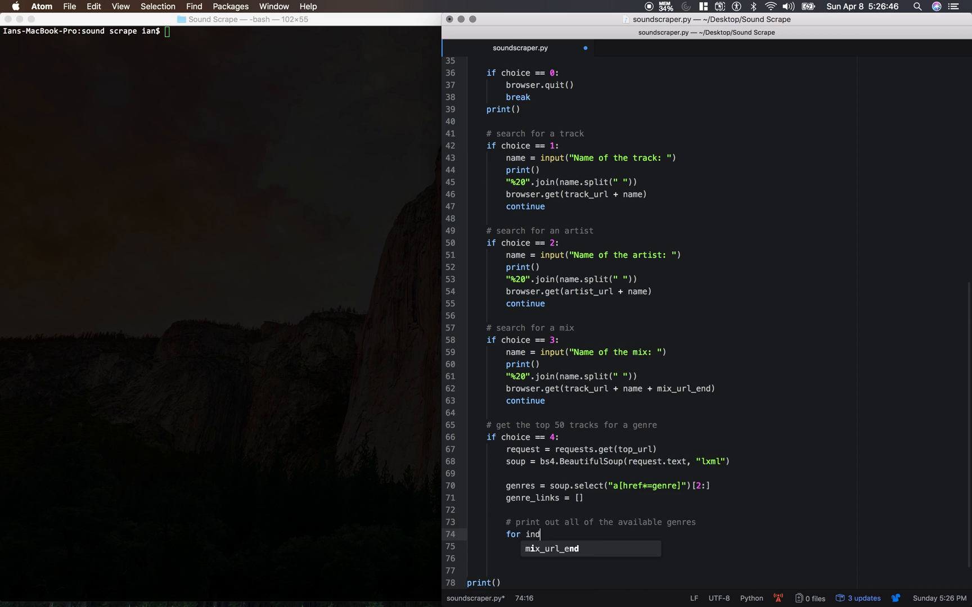
type("ex, genre in")
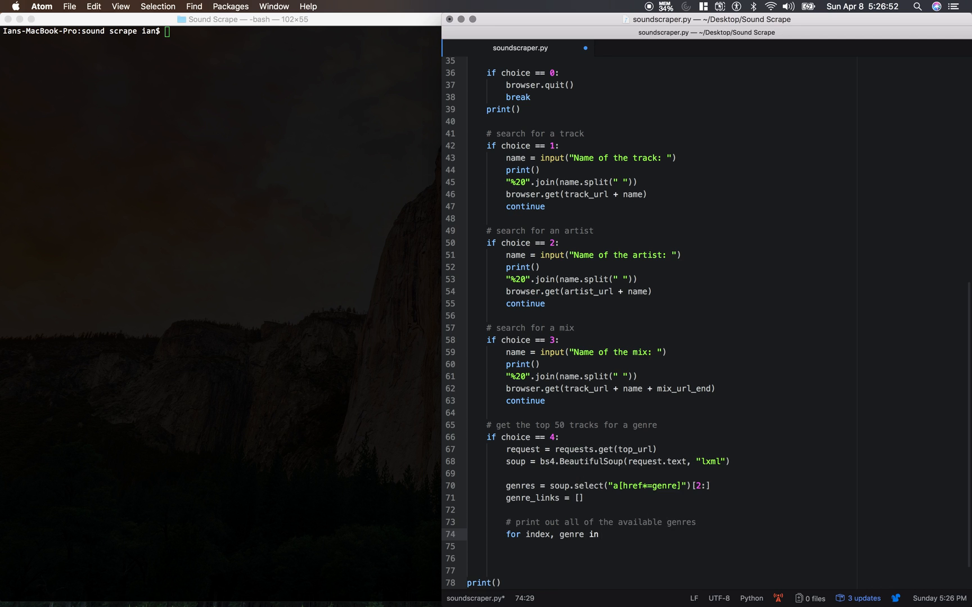
type("enumerate(genres")
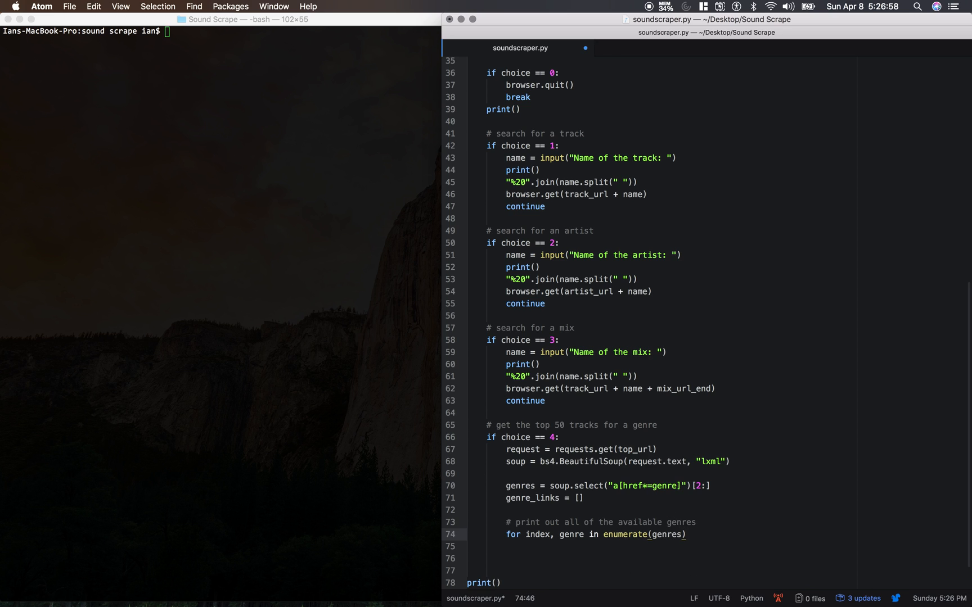
type(":")
left_click(663, 547)
type("print")
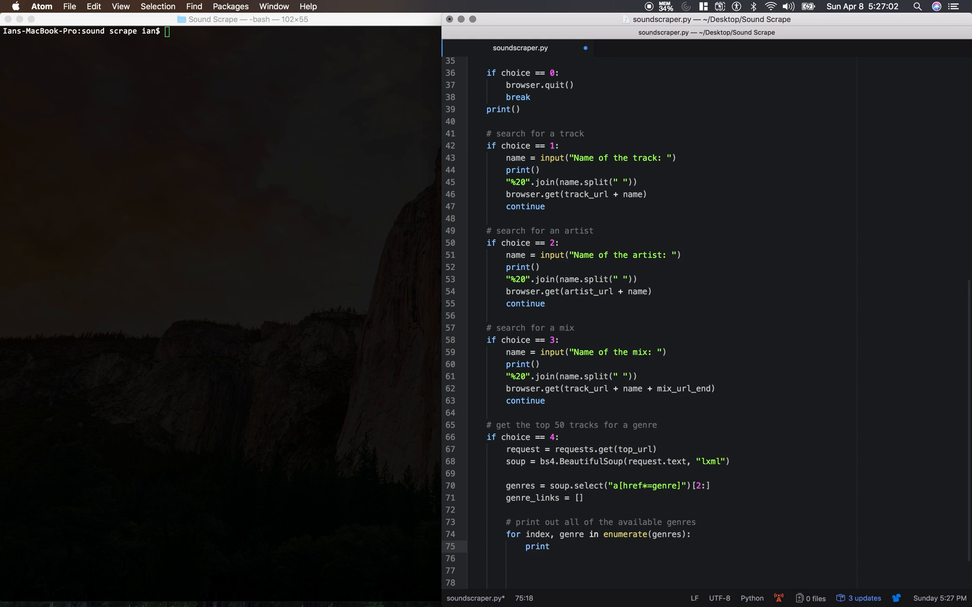
type("(s)")
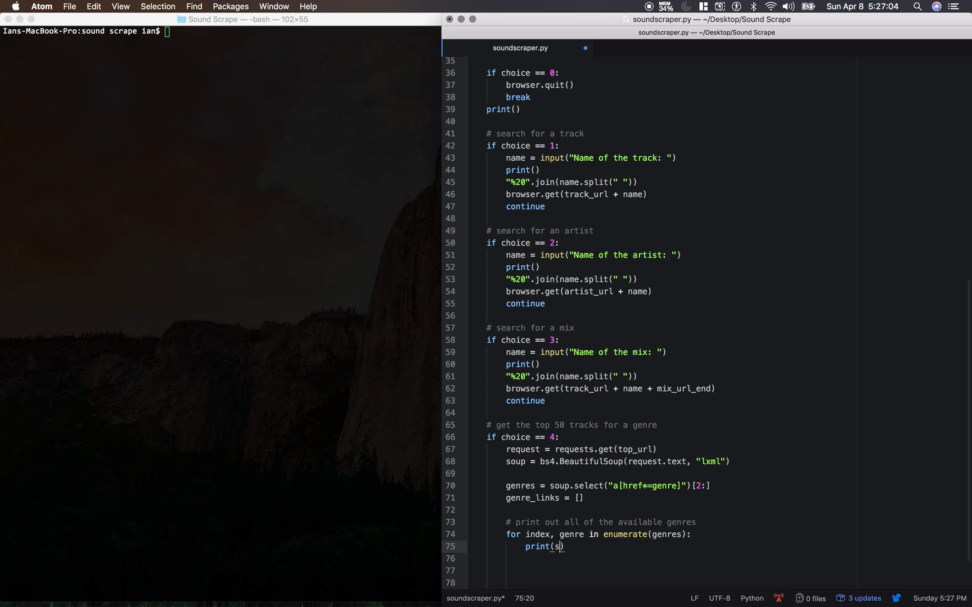
type("te")
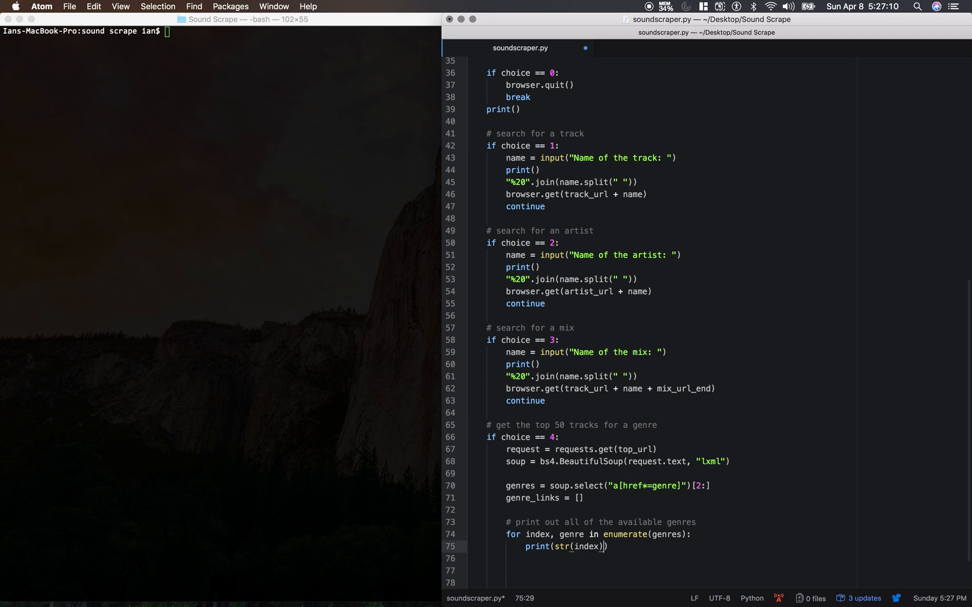
type("+ \": \" + genre.text")
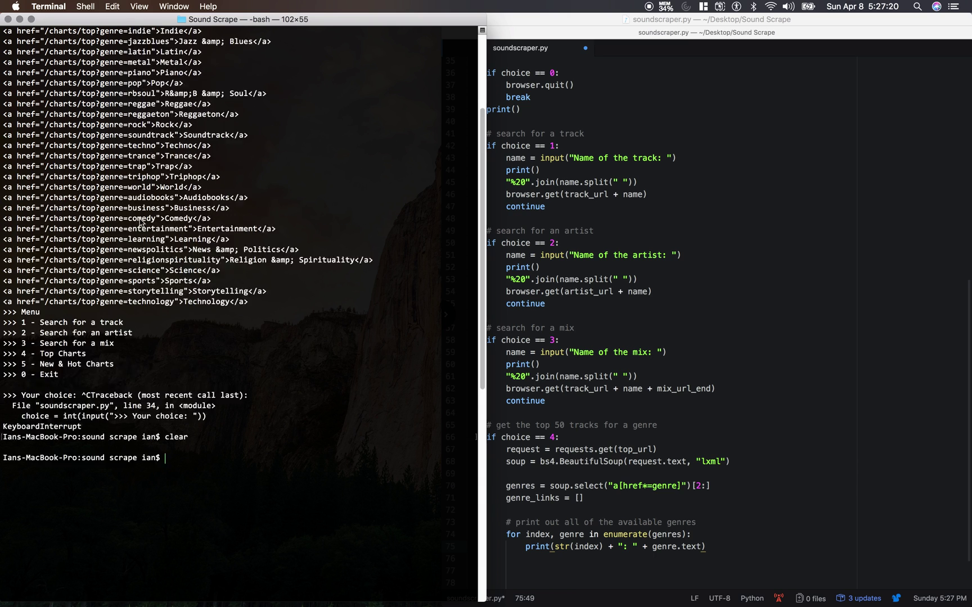
scroll("up", 3)
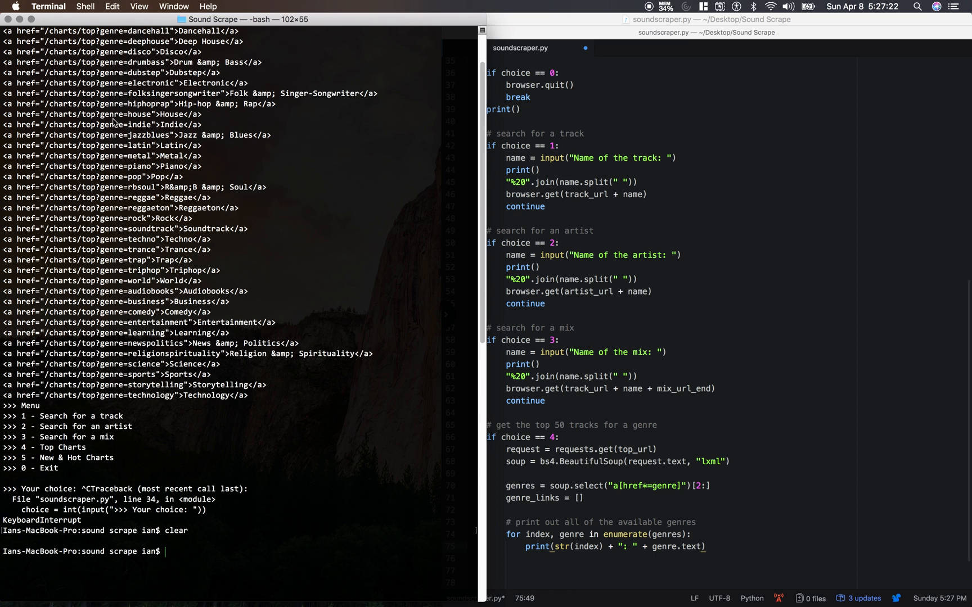
mouse_move(167, 120)
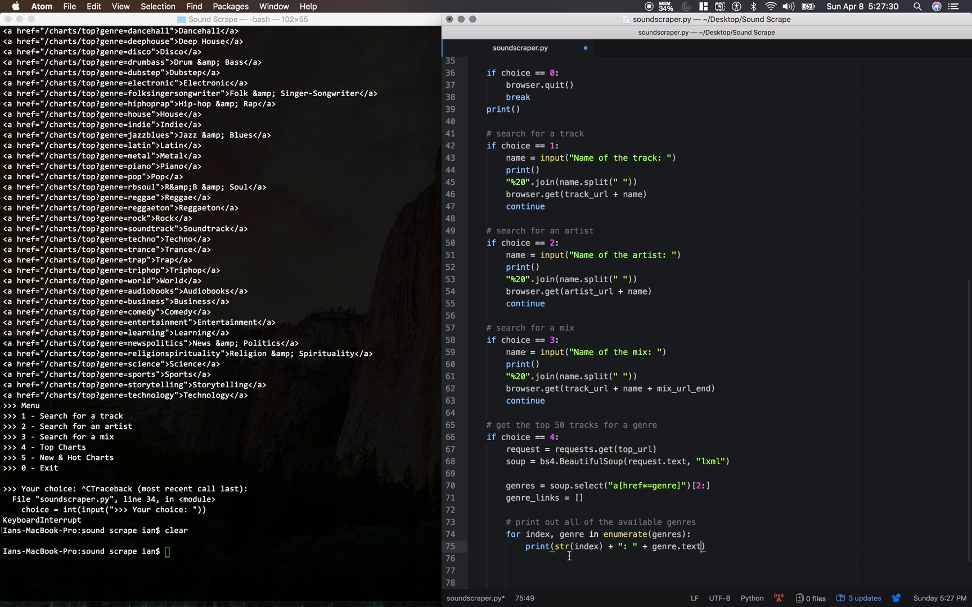
mouse_move(589, 555)
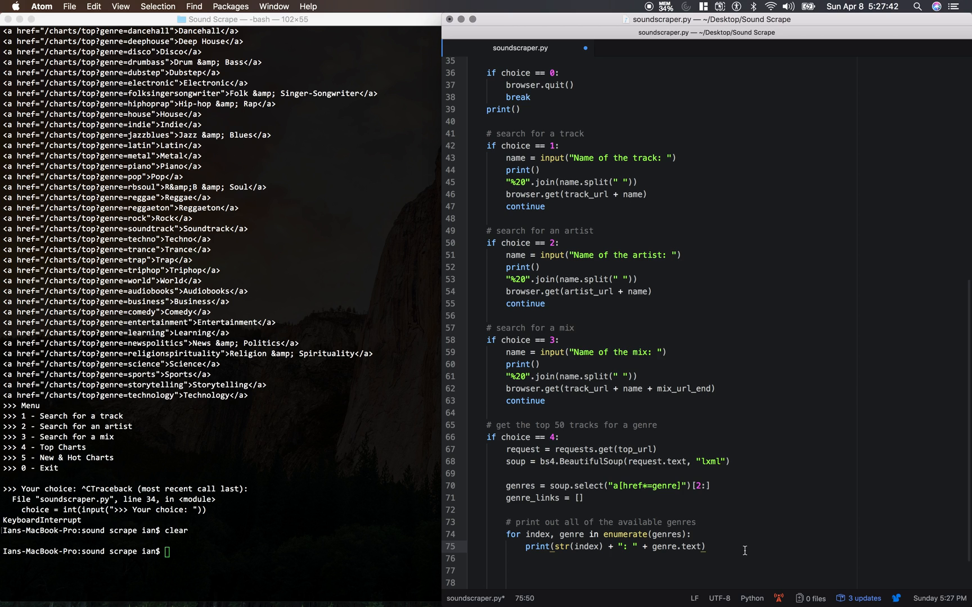
Step: Inside the loop, add genre_link.append(genre.get("href")) to collect each link
type("g")
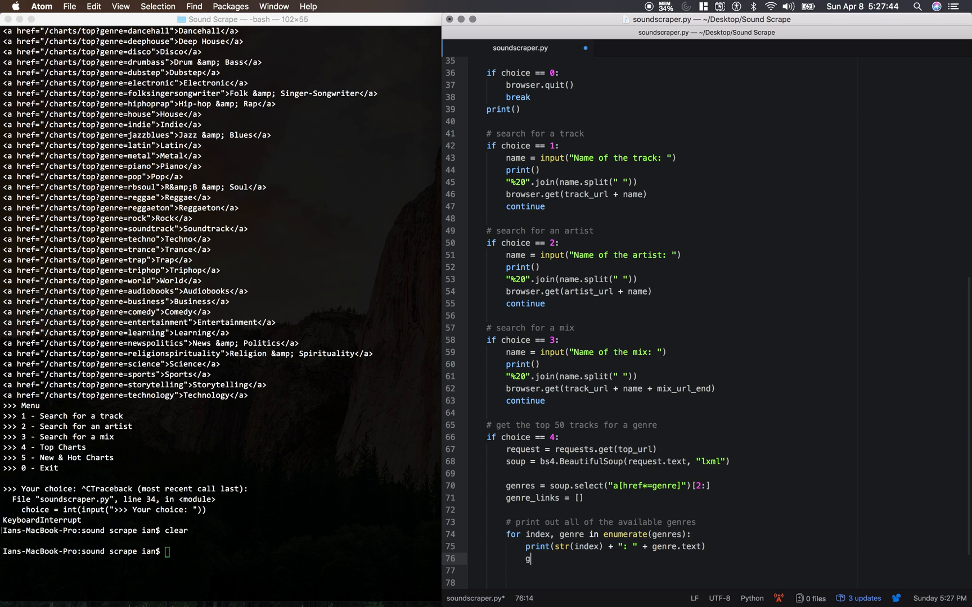
type("enre_link")
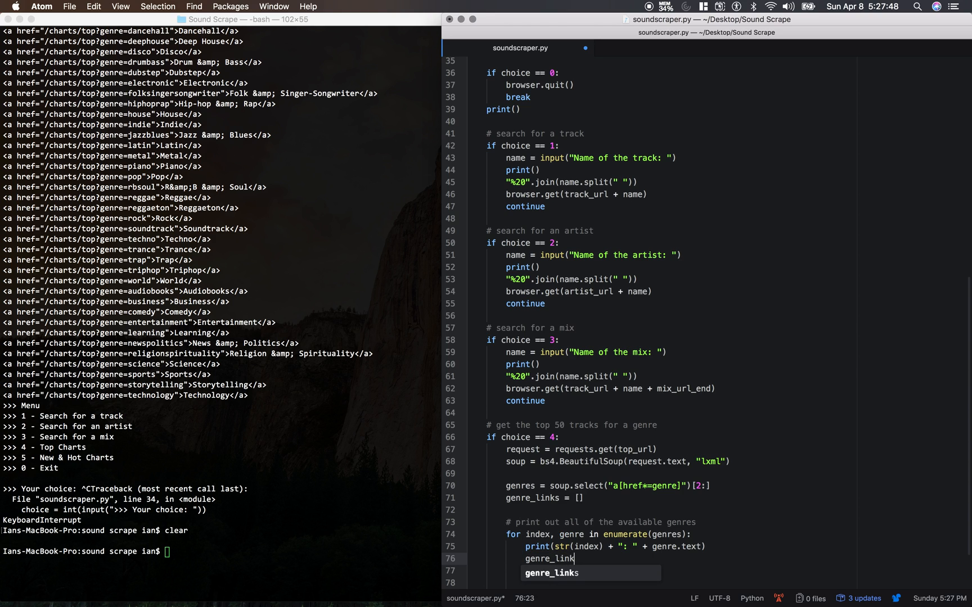
type(".append")
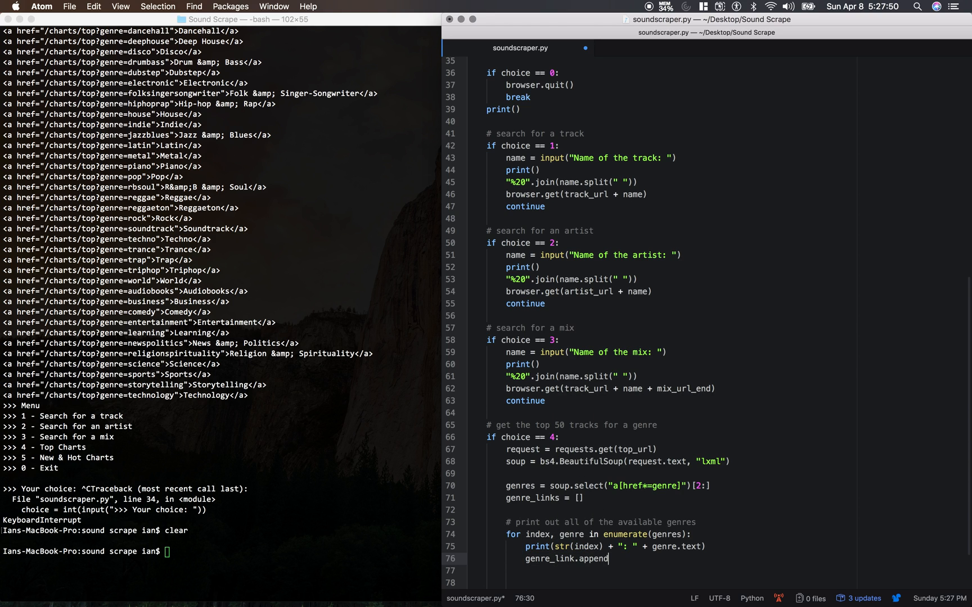
type("(")
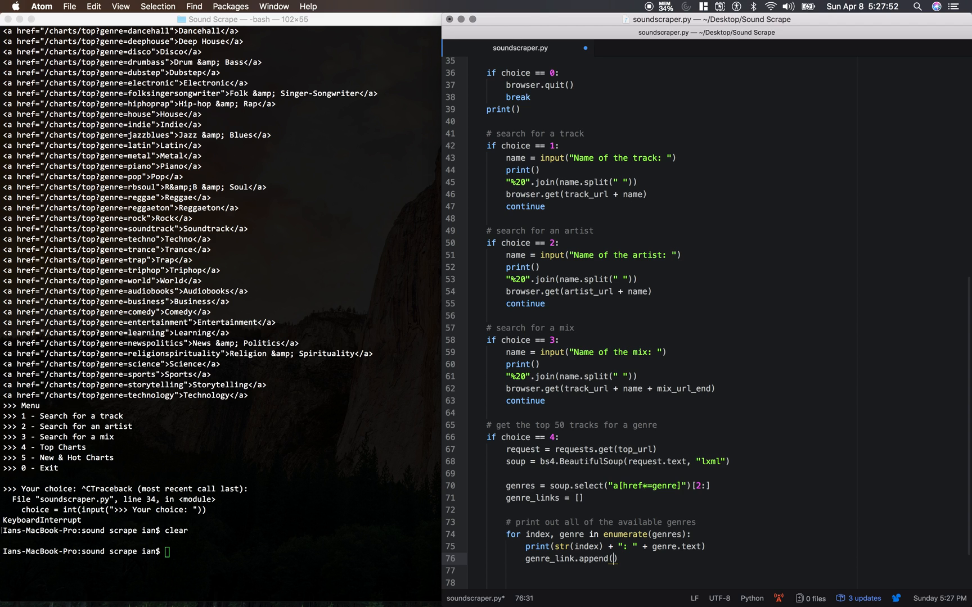
type("genre.get(\"href")
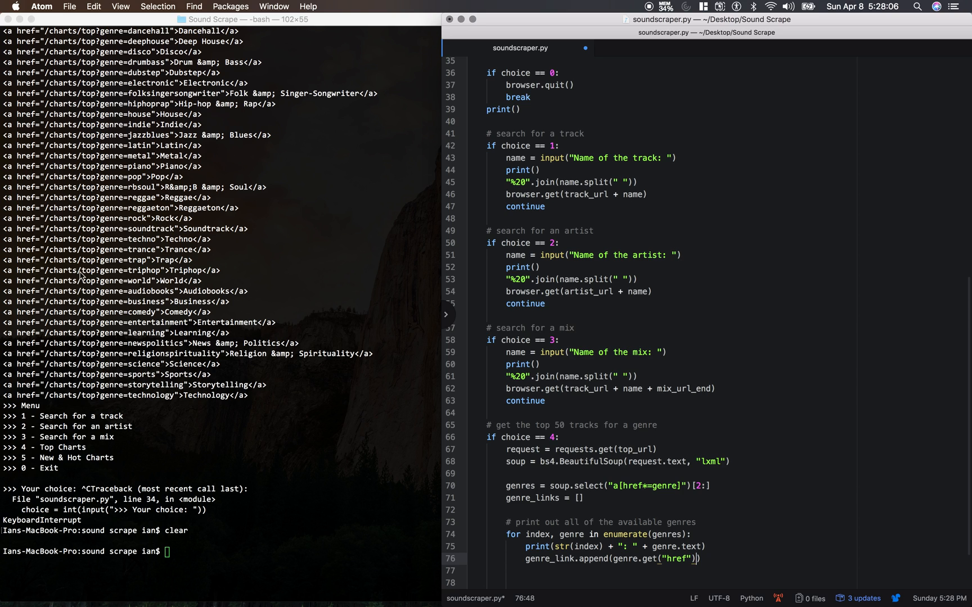
mouse_move(122, 266)
type(")")
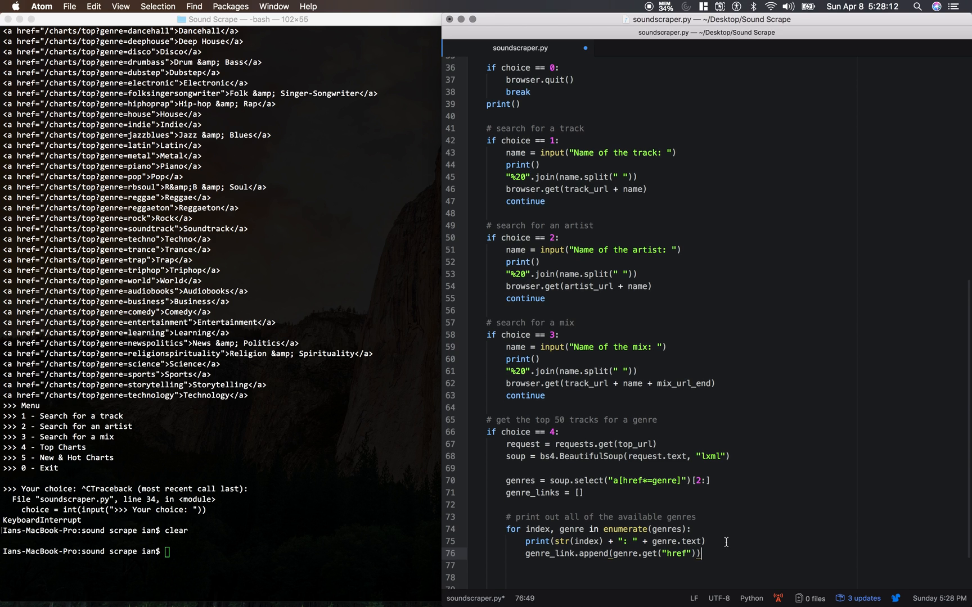
scroll("down", 3)
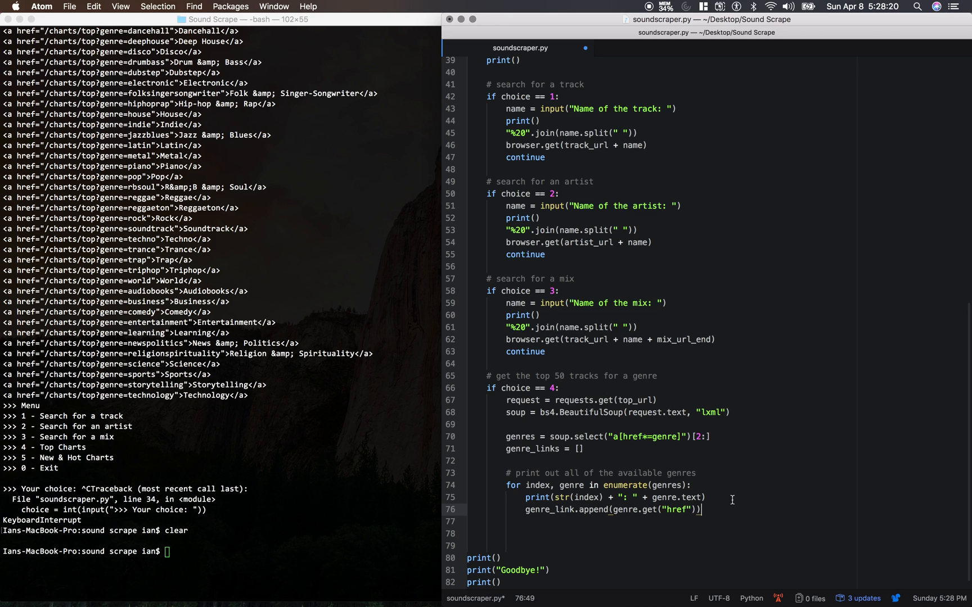
Step: Print a blank line and prompt '>>> Your choice' with an x option to go back
type("print()")
left_click(663, 546)
type("choice =")
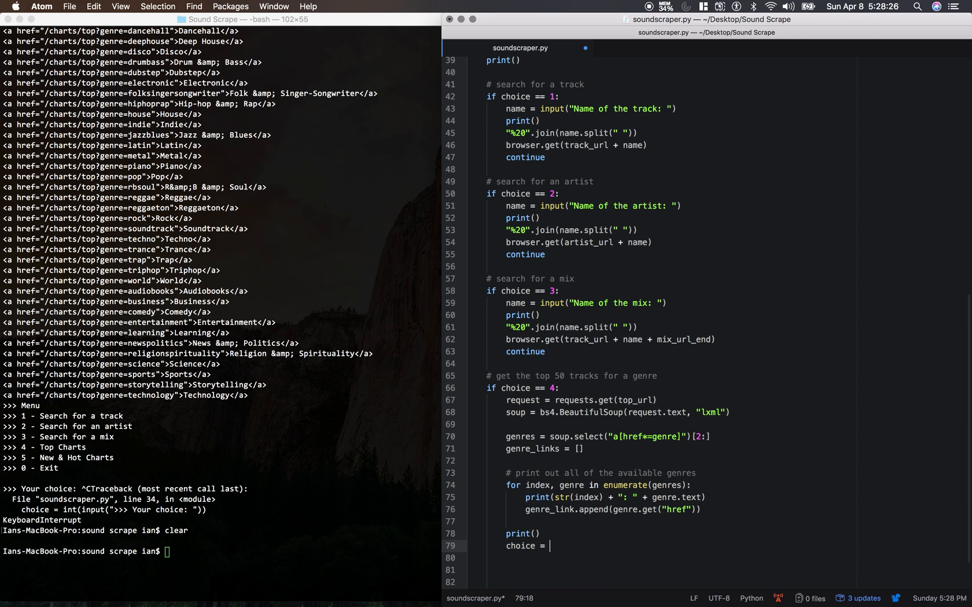
type("input()")
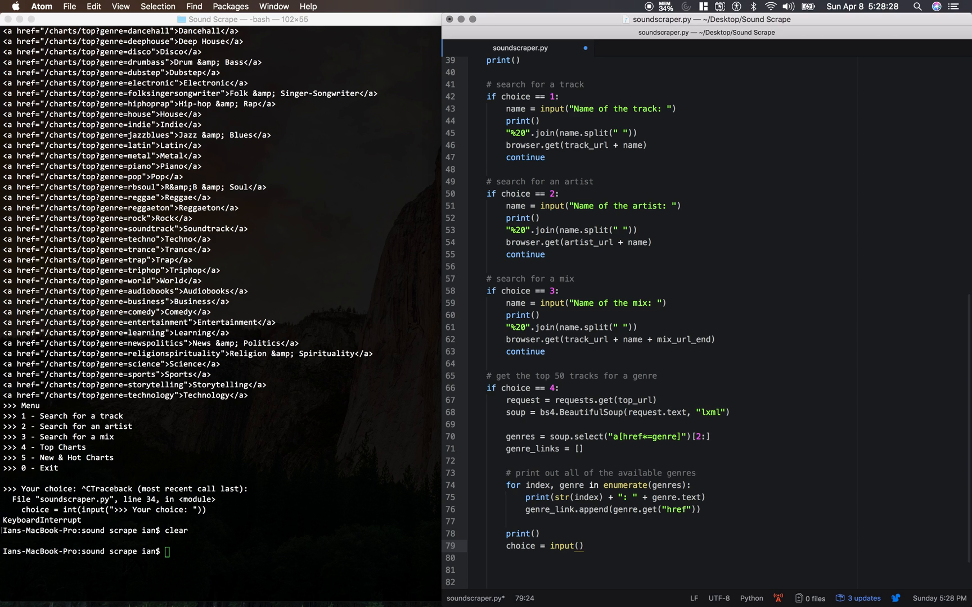
type(">>> Your choice (x\"")
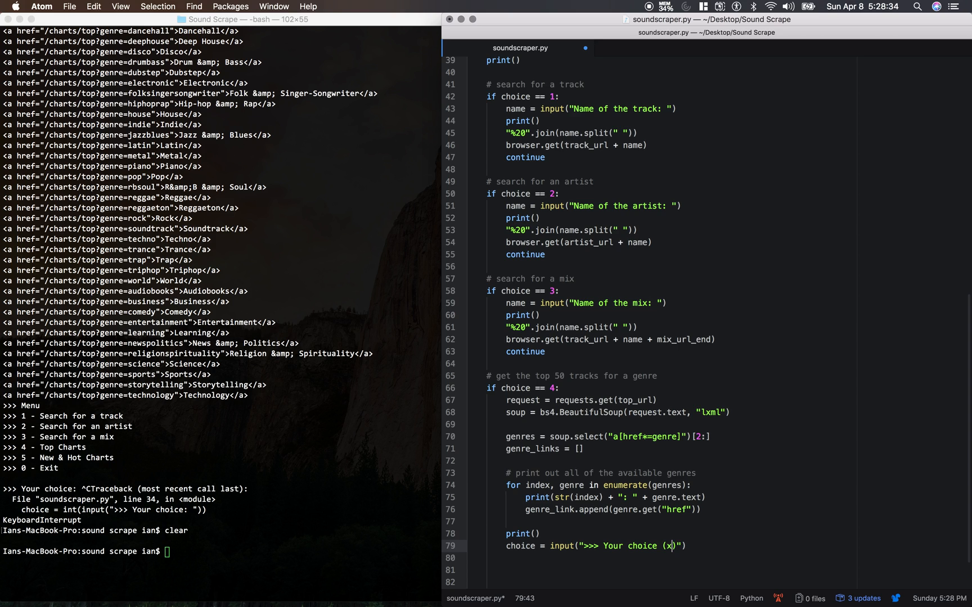
type("to re-")
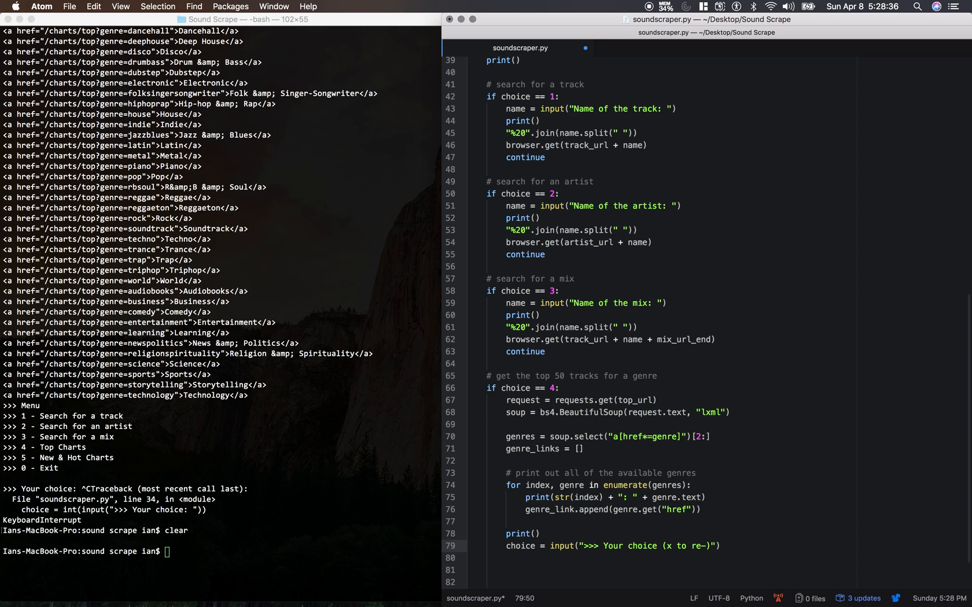
type("go back to the main menu")
left_click(662, 558)
type("print(")
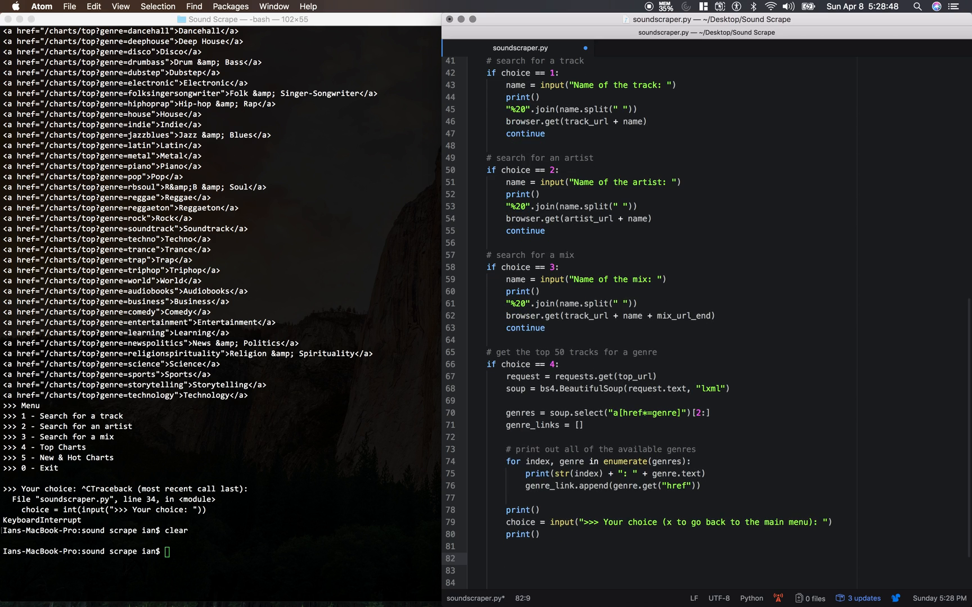
Step: Add if choice == "x": break, else: choice = int(choice)
type("if choice == x")
type("break")
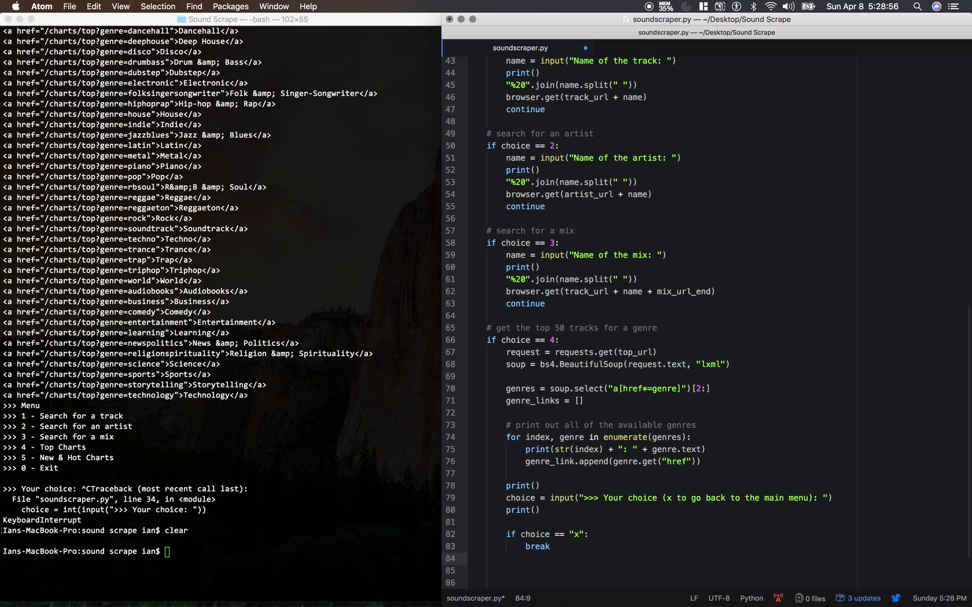
left_click(506, 558)
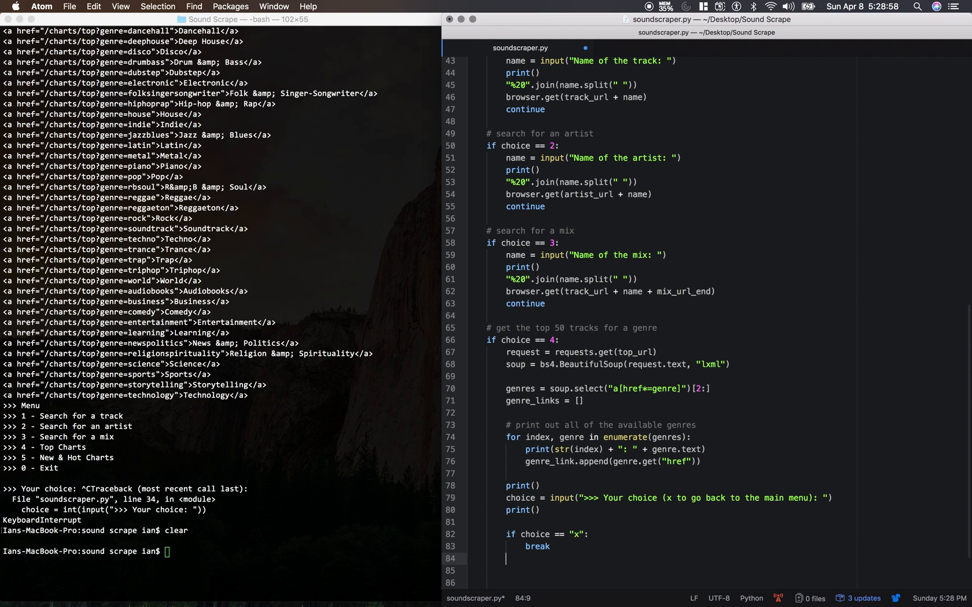
type("else")
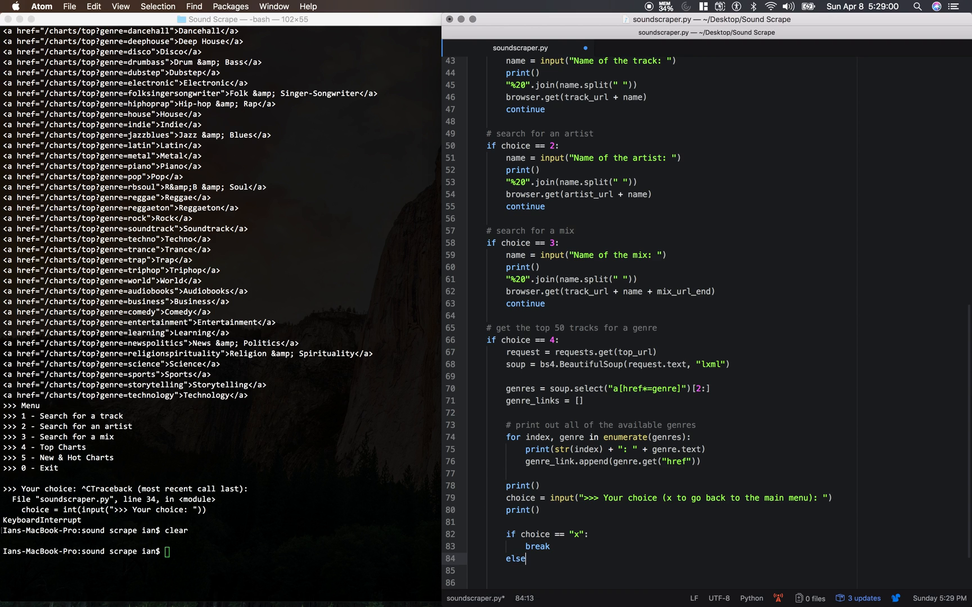
type(":")
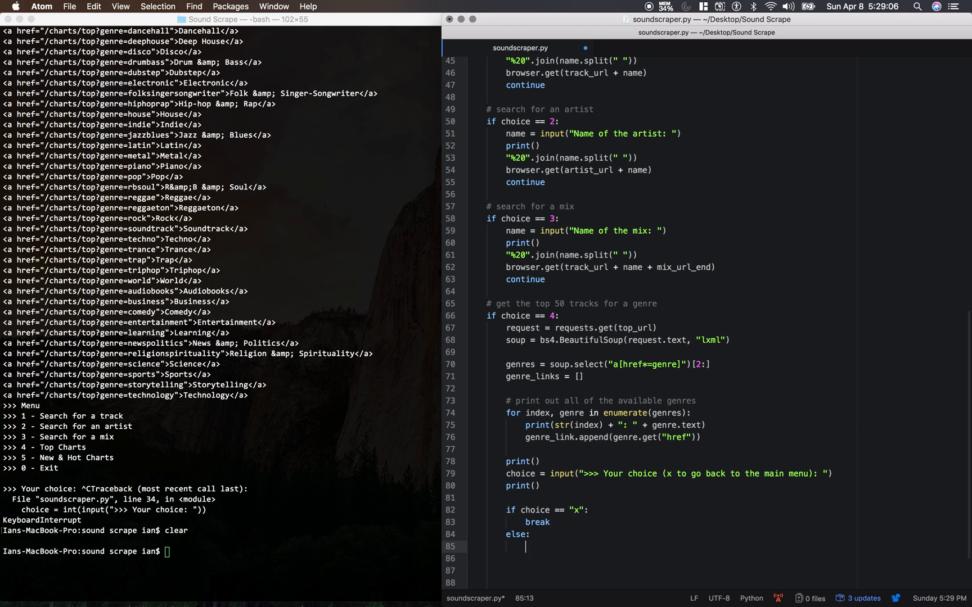
type("choice = int(choice")
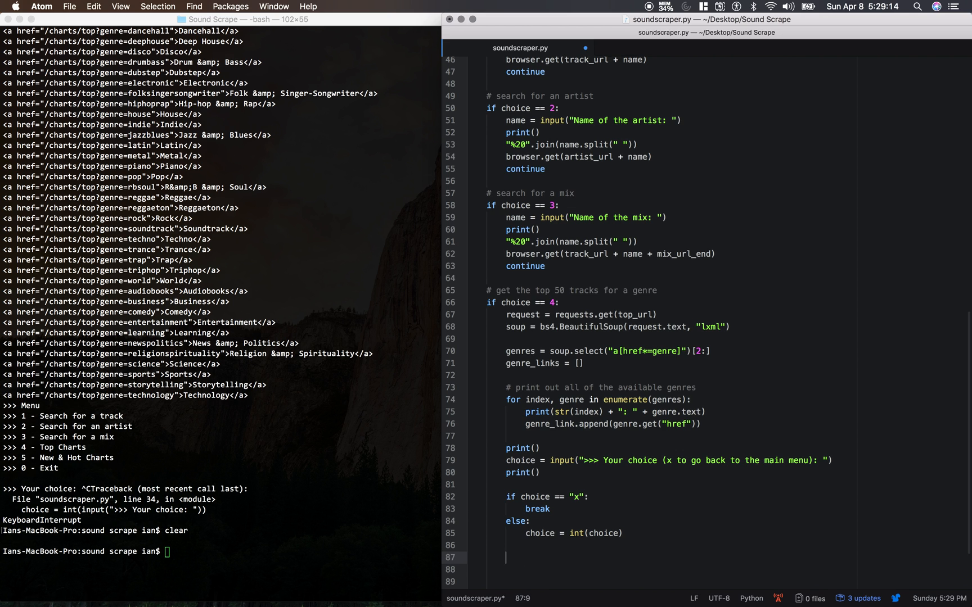
scroll("up", 3)
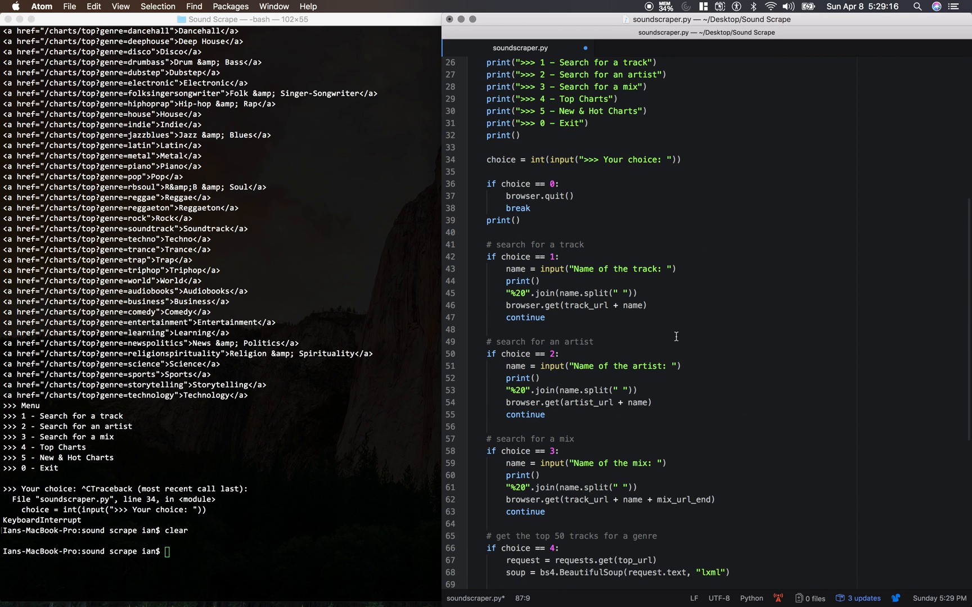
scroll("down", 3)
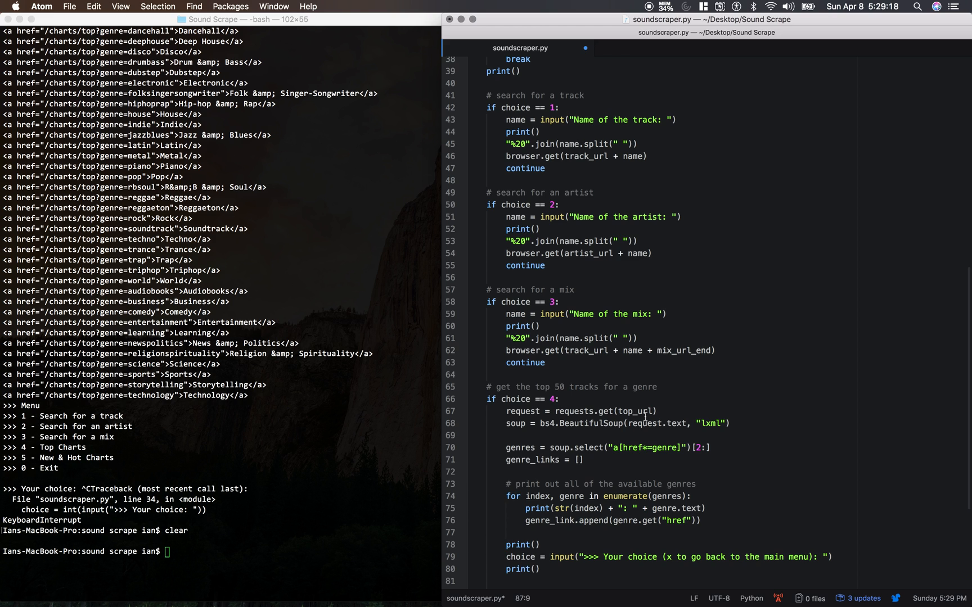
scroll("down", 3)
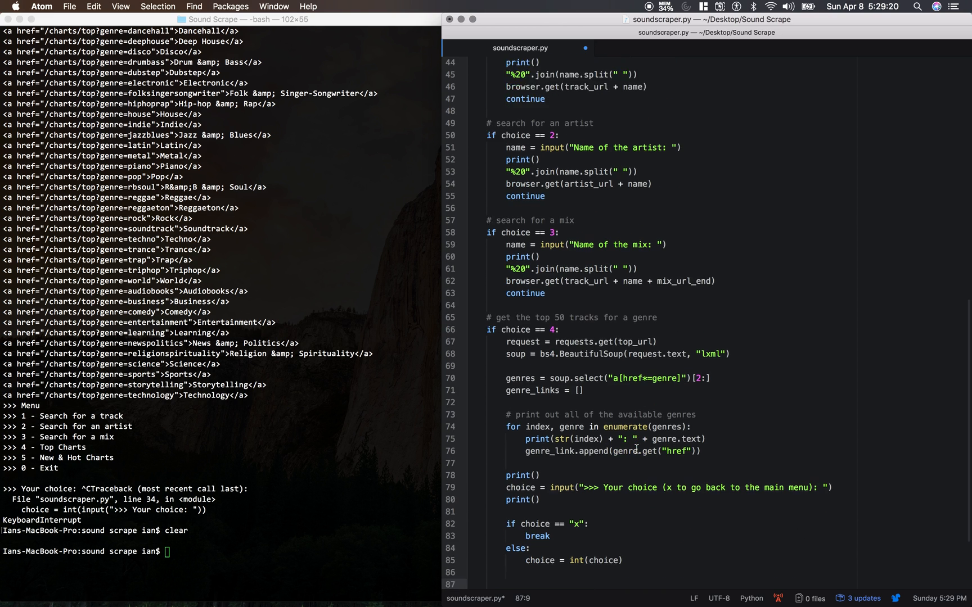
scroll("down", 3)
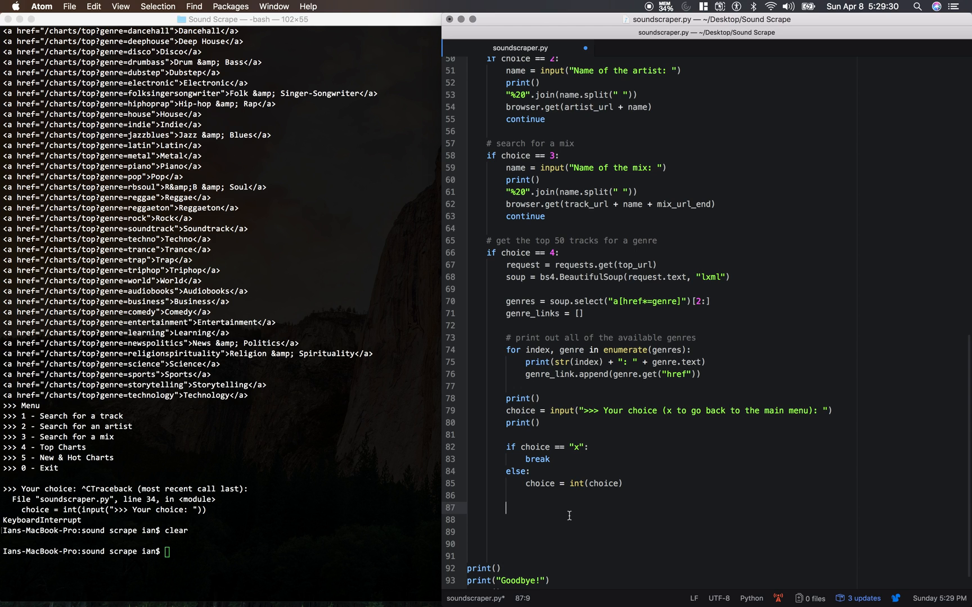
type("url")
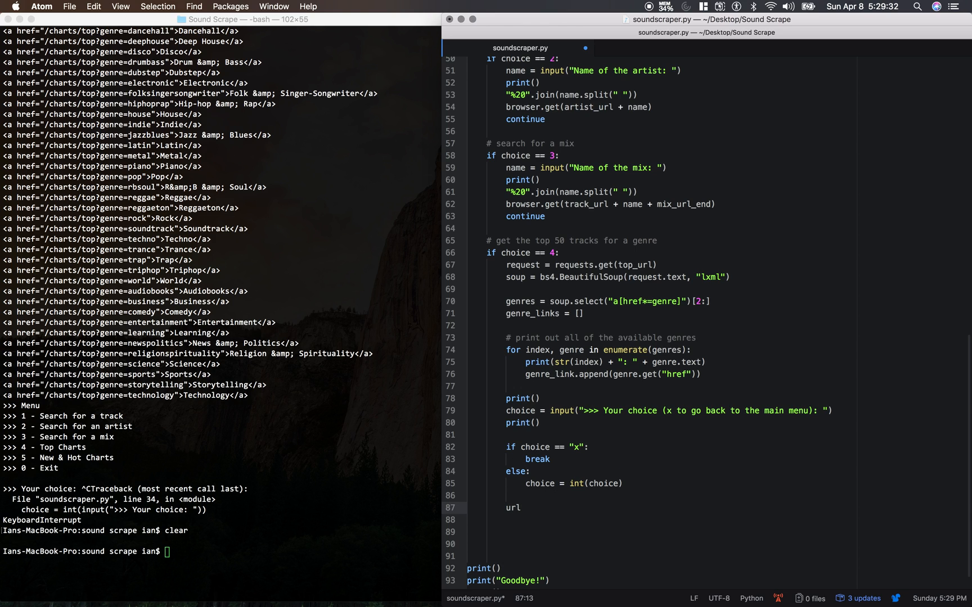
type("= \"http:")
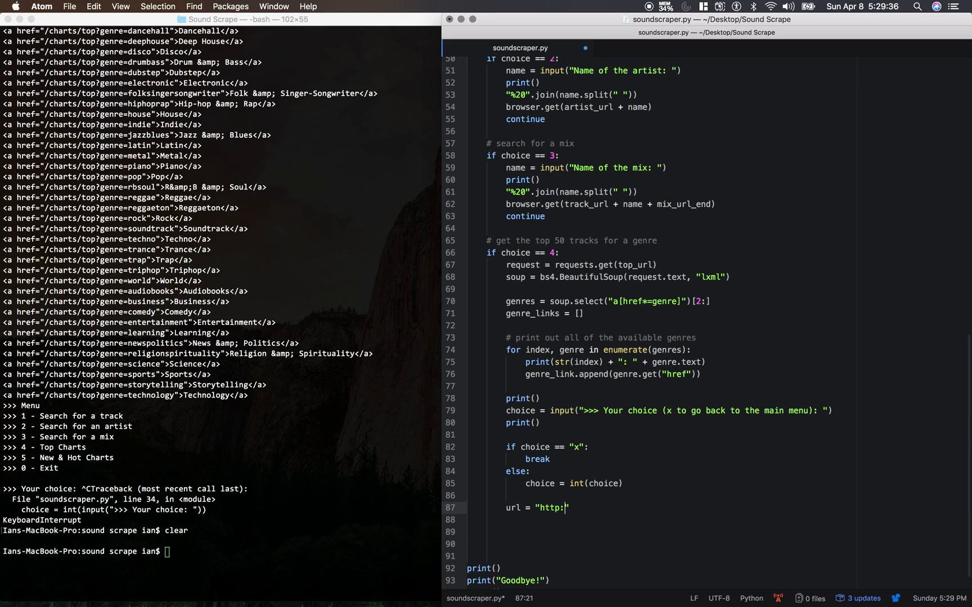
type("//soundcloud")
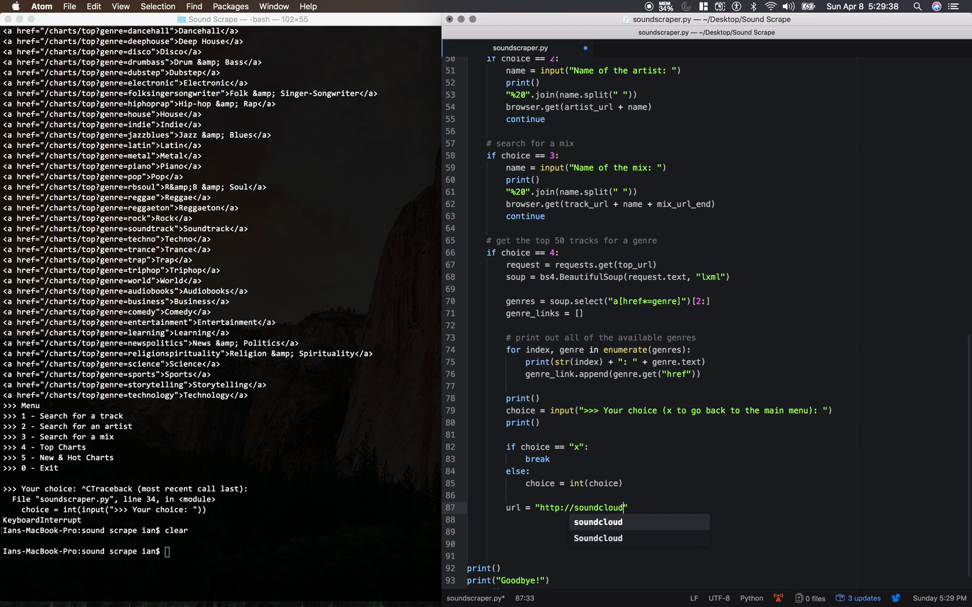
type(".com")
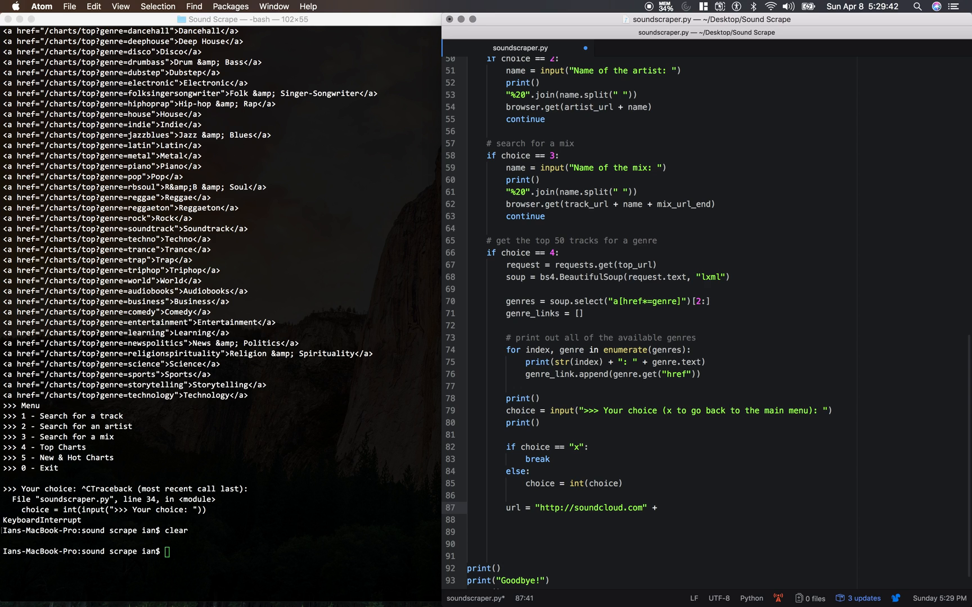
type("genre+")
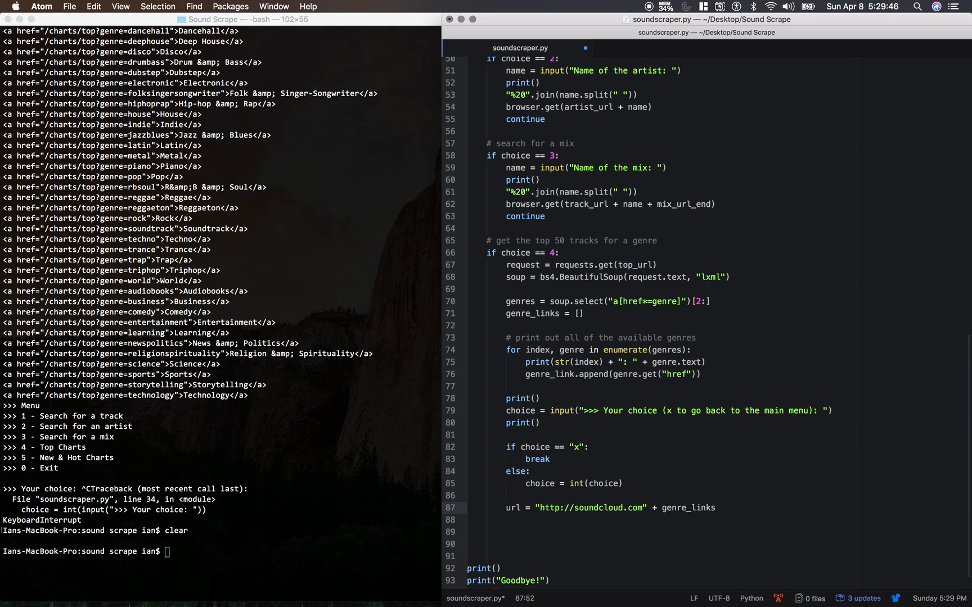
type("[cho")
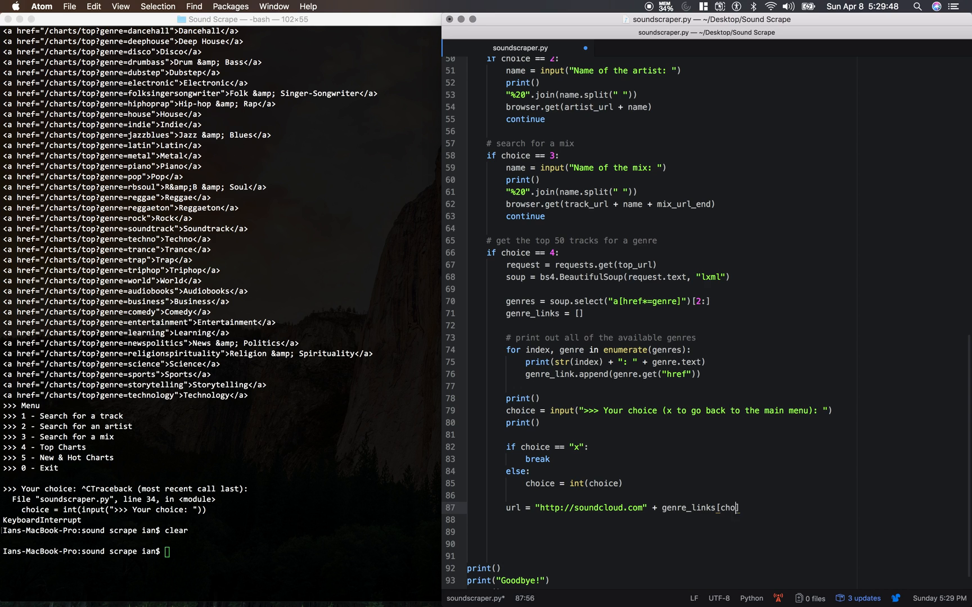
type("ice")
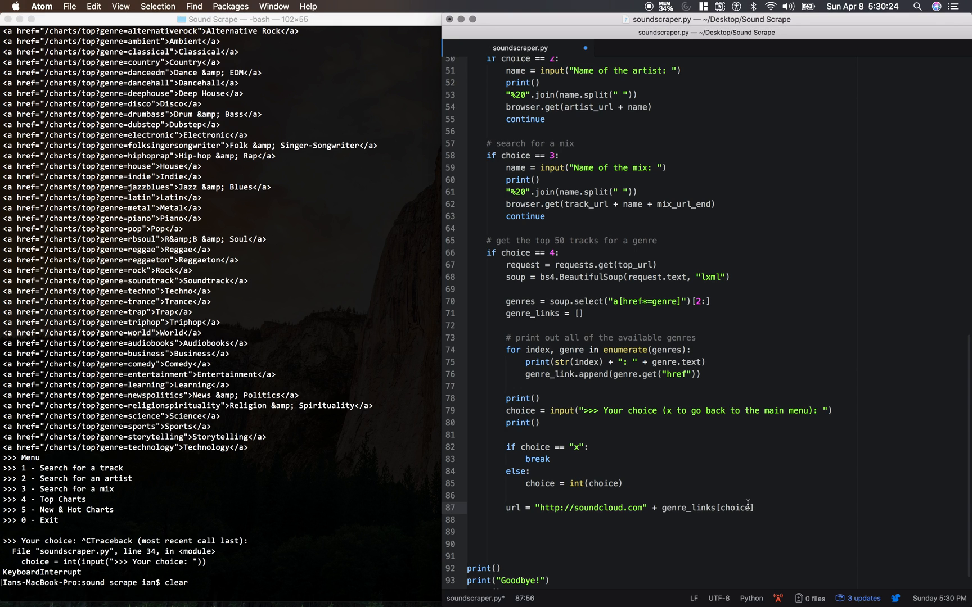
mouse_move(900, 512)
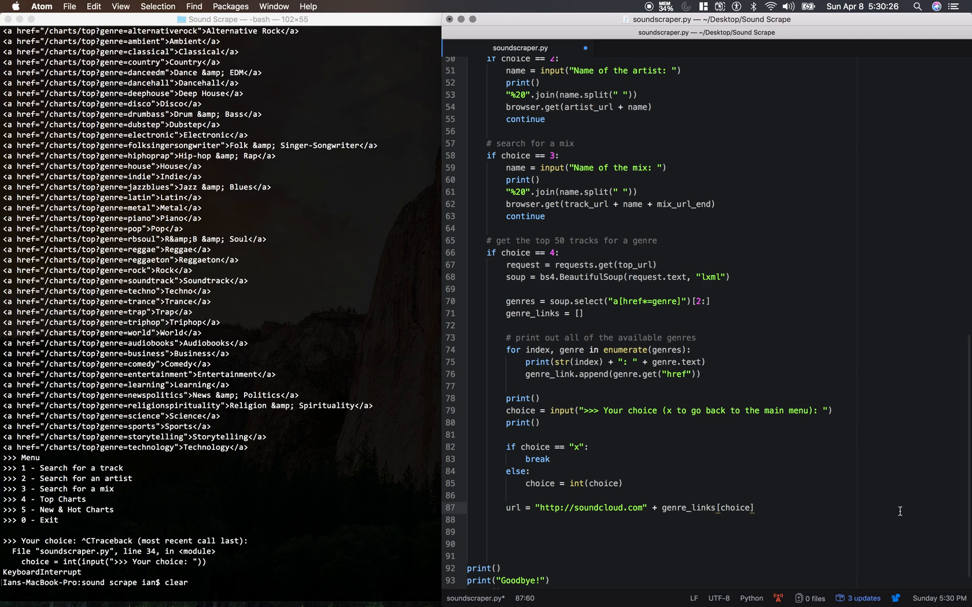
Step: Add request = requests.get(url) to fetch the genre page
type("request =")
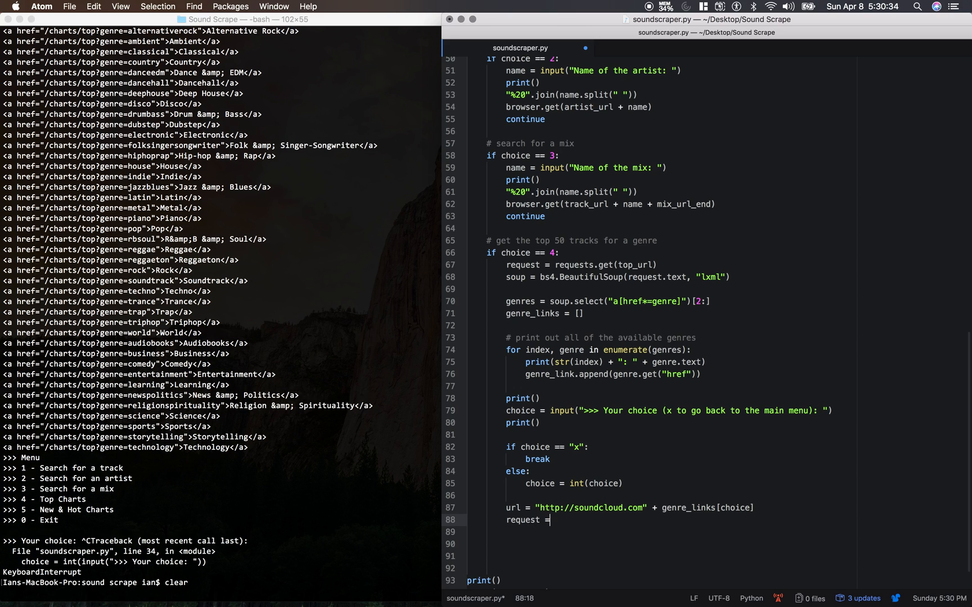
type("requests.")
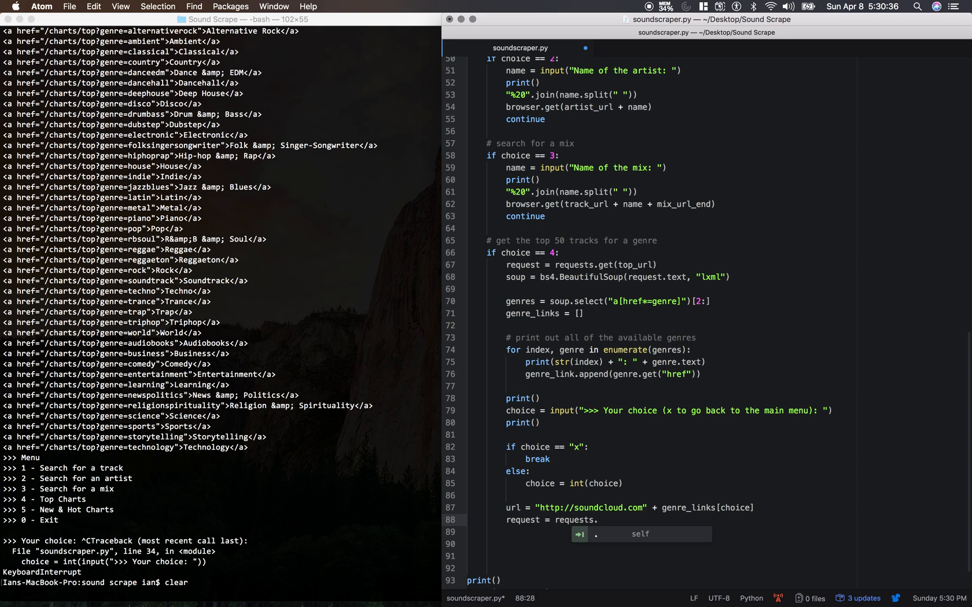
type("get(url)")
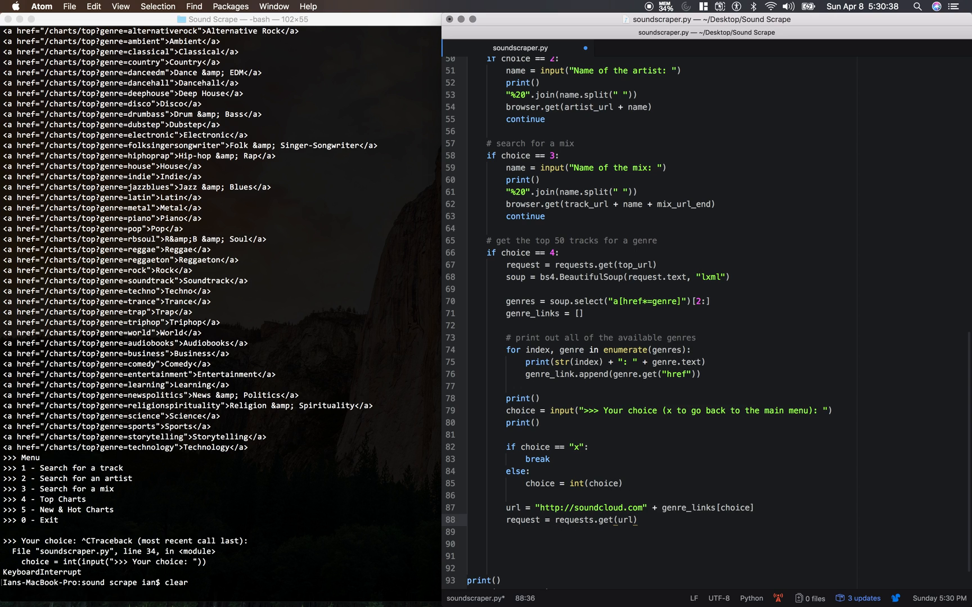
Step: Add soup = bs4.BeautifulSoup(request.text, "lxml") to parse the response
type("soup")
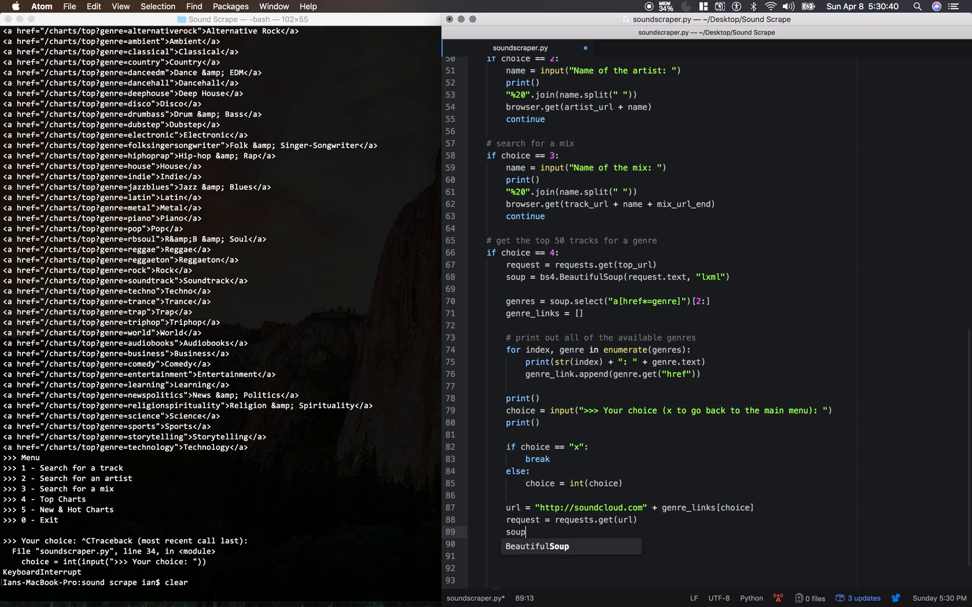
type("= bs4.")
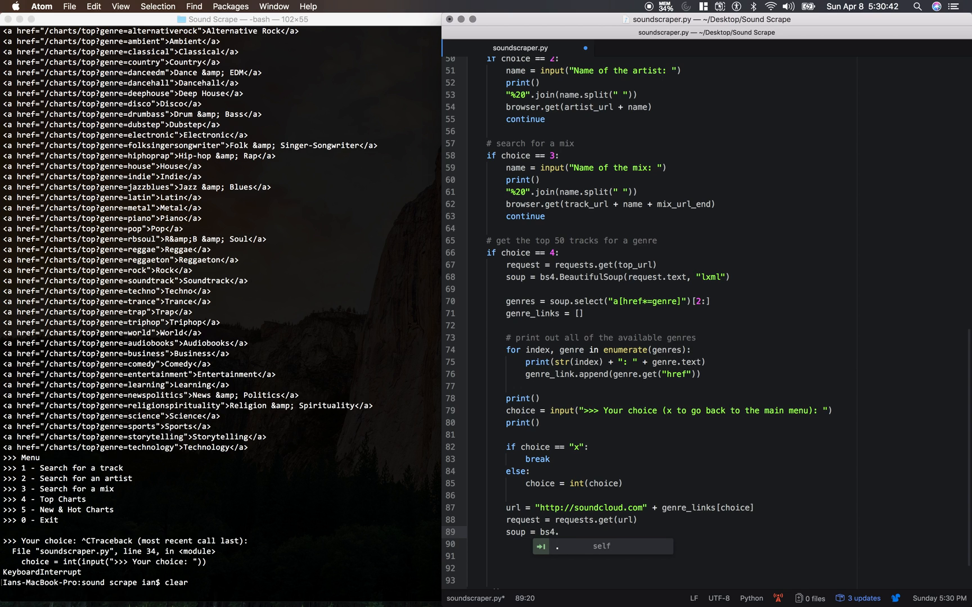
type("BeautifulSoup(")
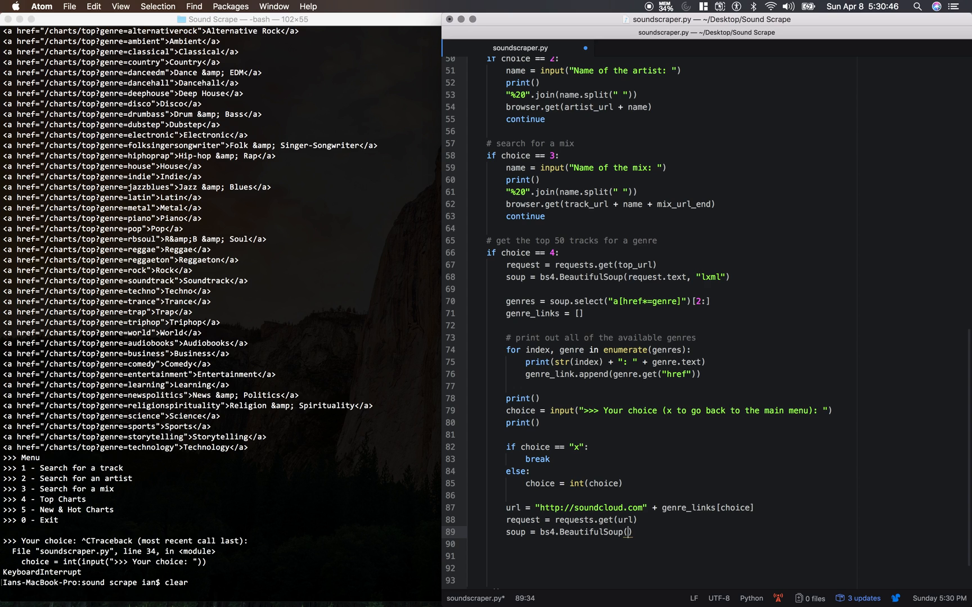
type("request.text, \"")
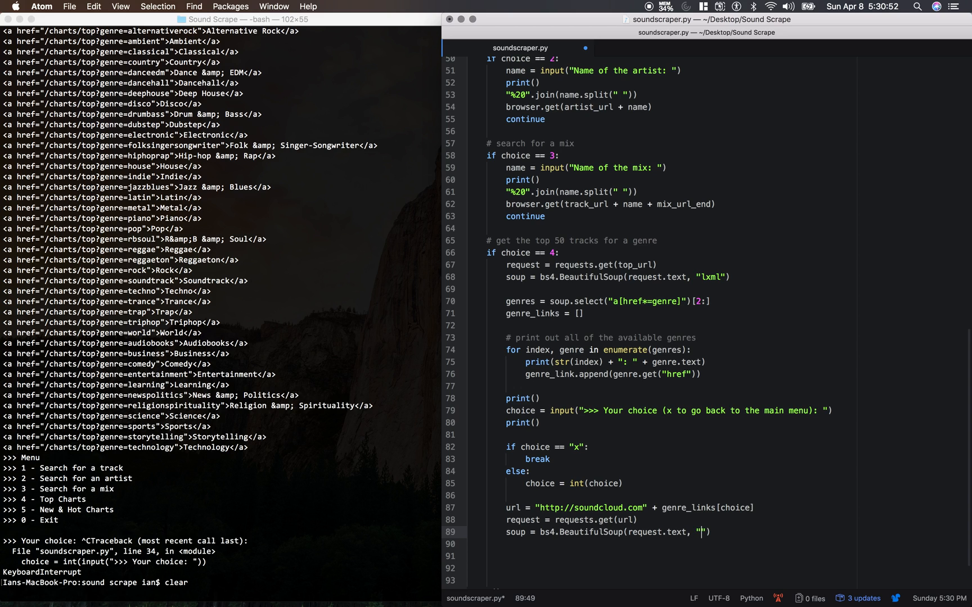
type("lxml")
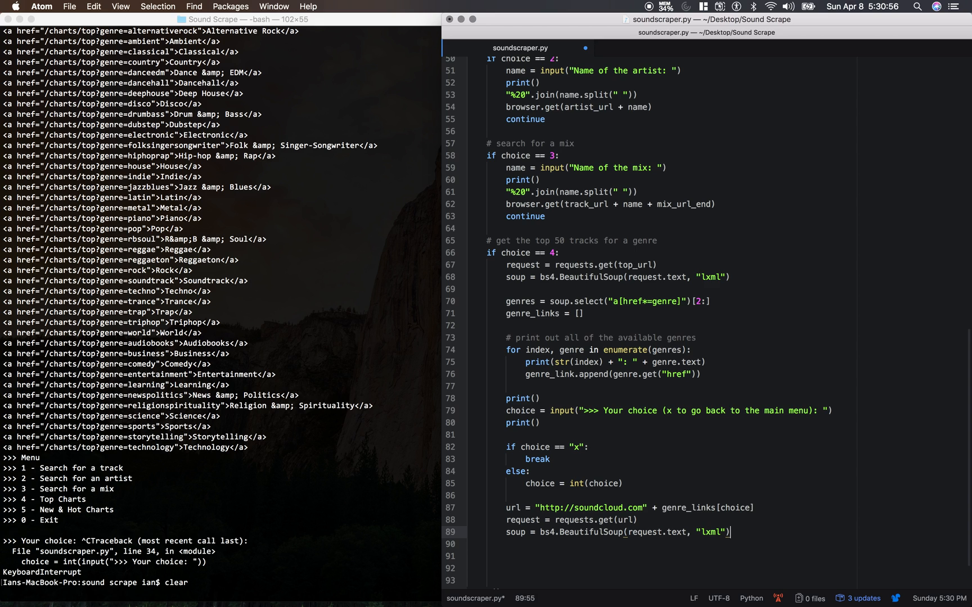
left_click(490, 555)
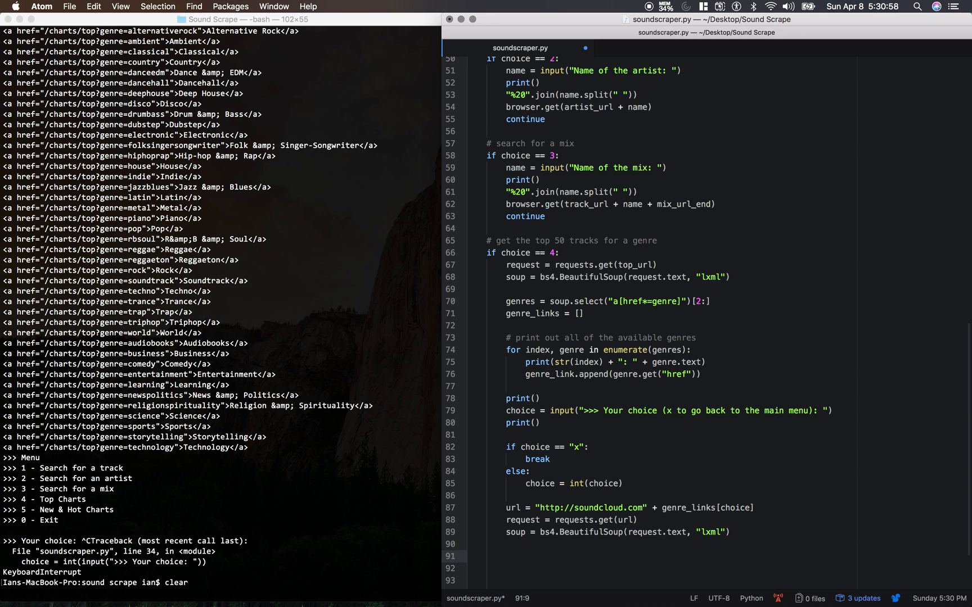
Step: Start the tracks = soup.select() line and comment it out for now
scroll("down", 3)
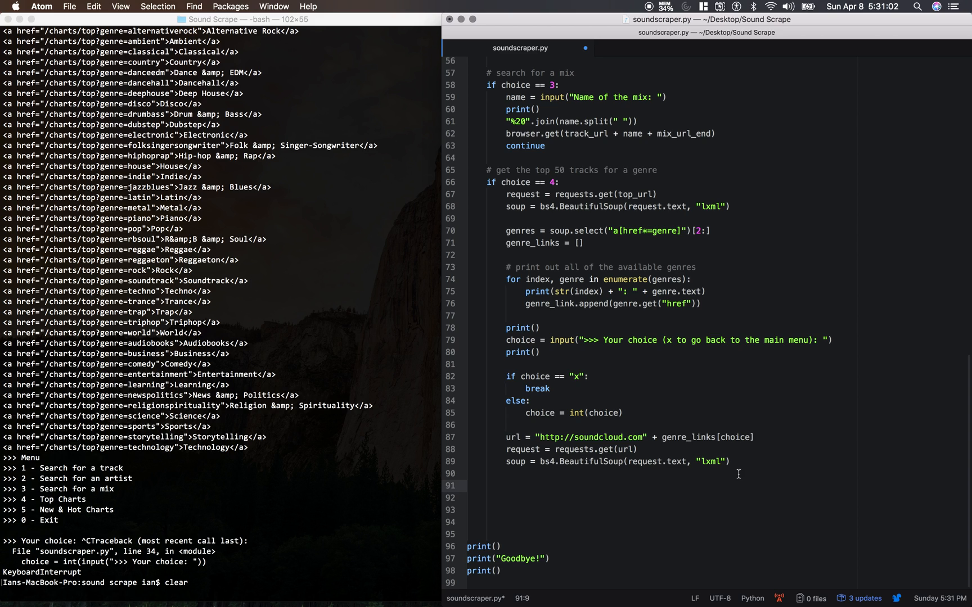
type("tracks =")
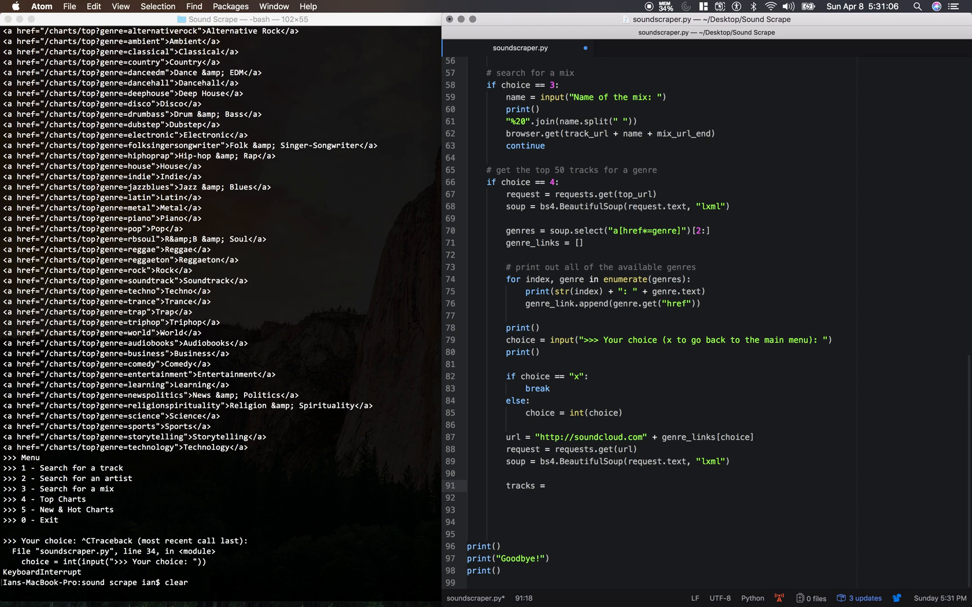
left_click(548, 486)
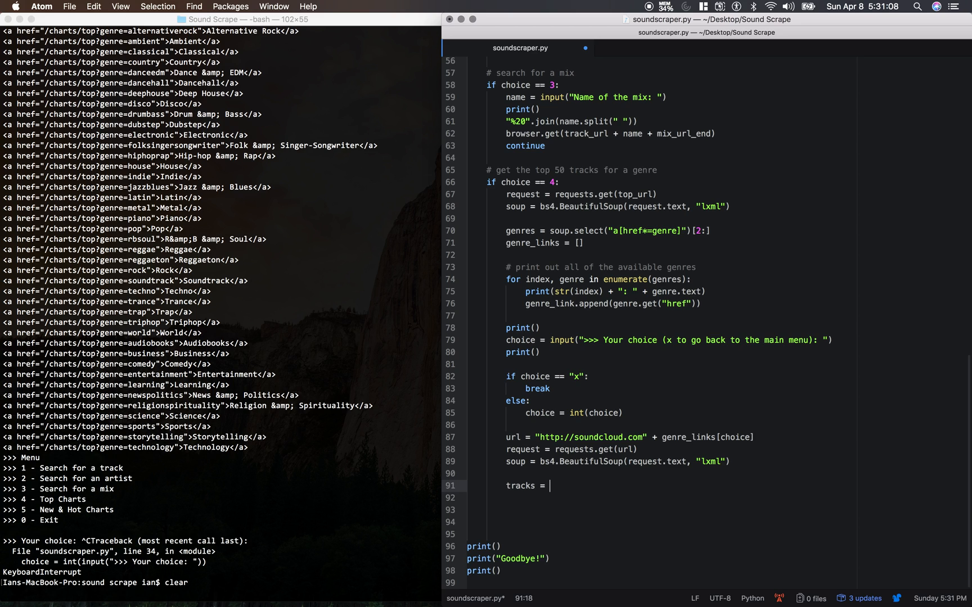
type("soup.select")
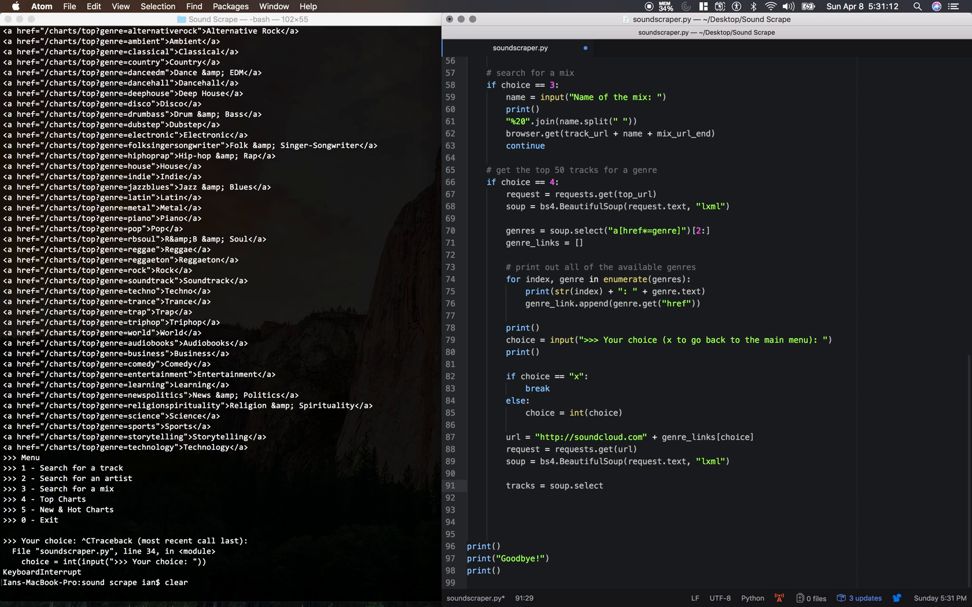
type("()")
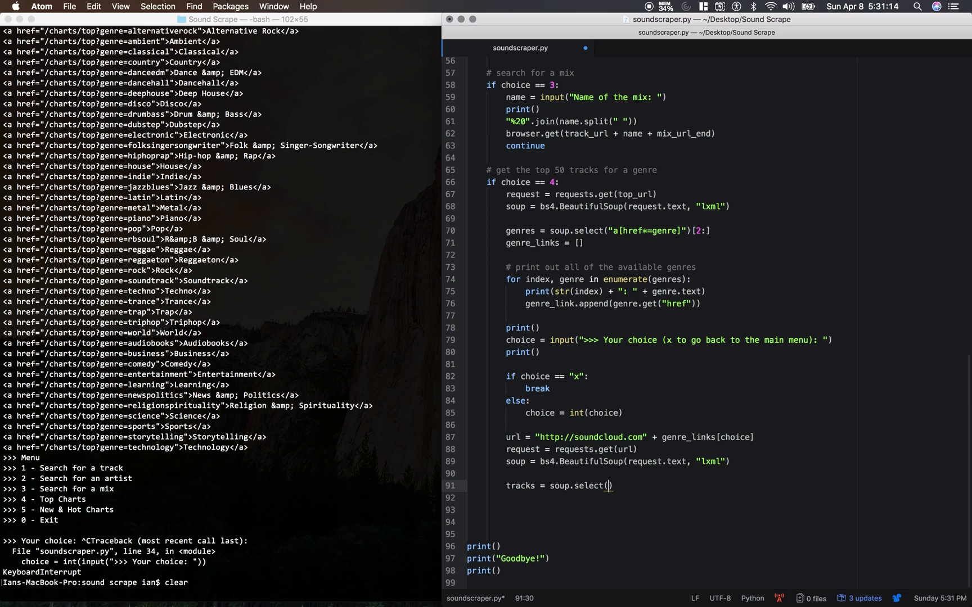
mouse_move(696, 491)
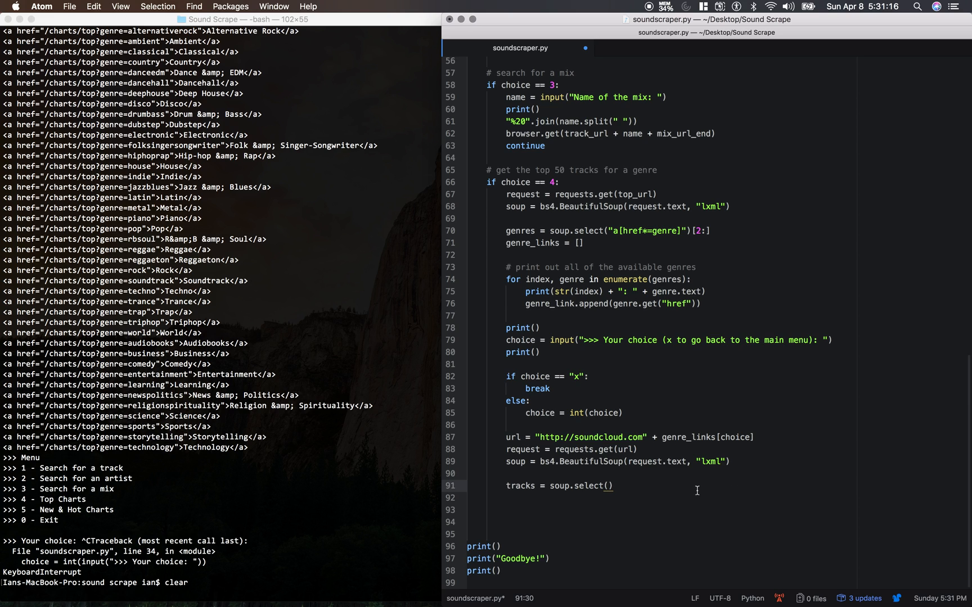
Step: Add print(request.text) above the commented tracks line
left_click(506, 486)
type("# ")
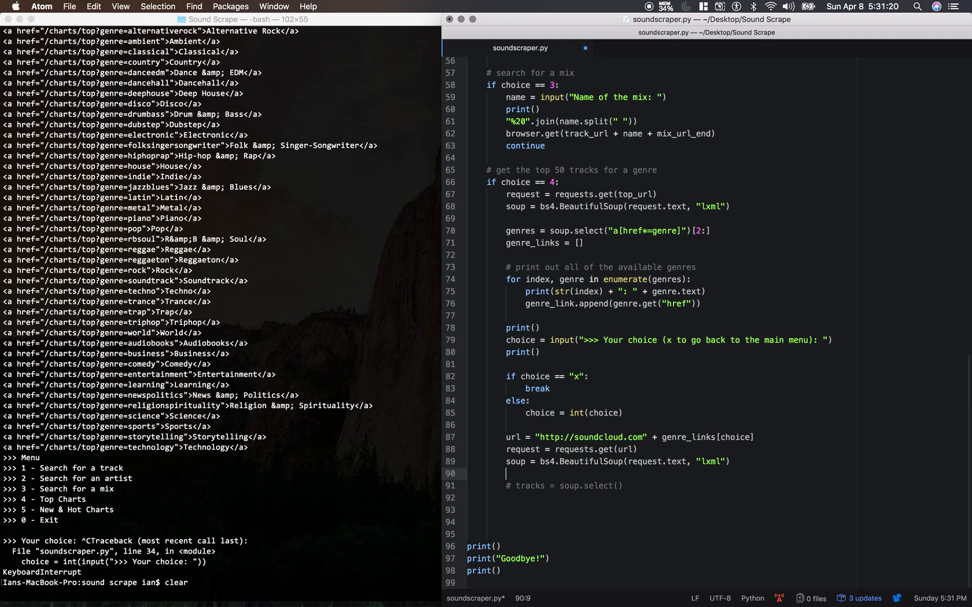
type("print()")
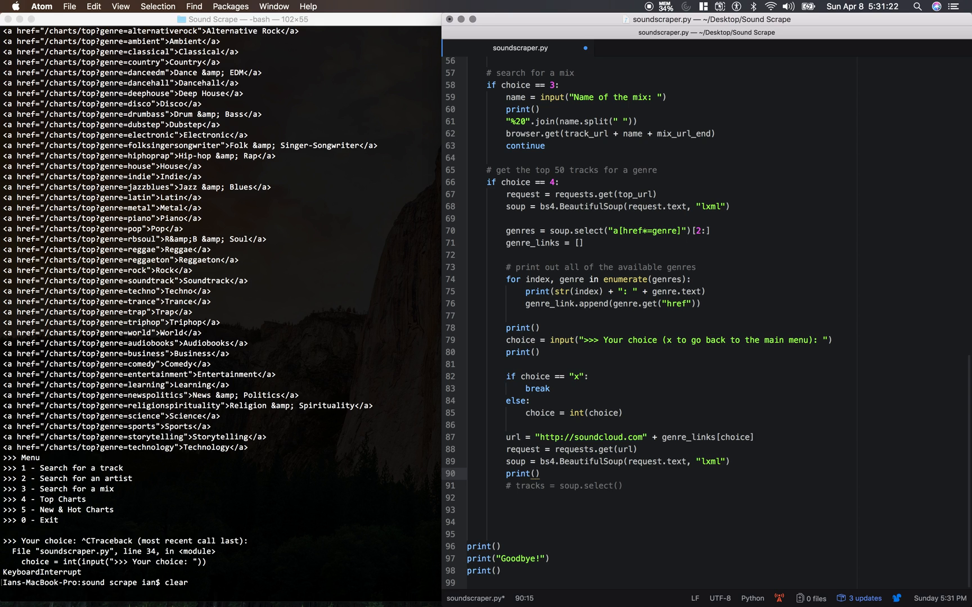
type("request.")
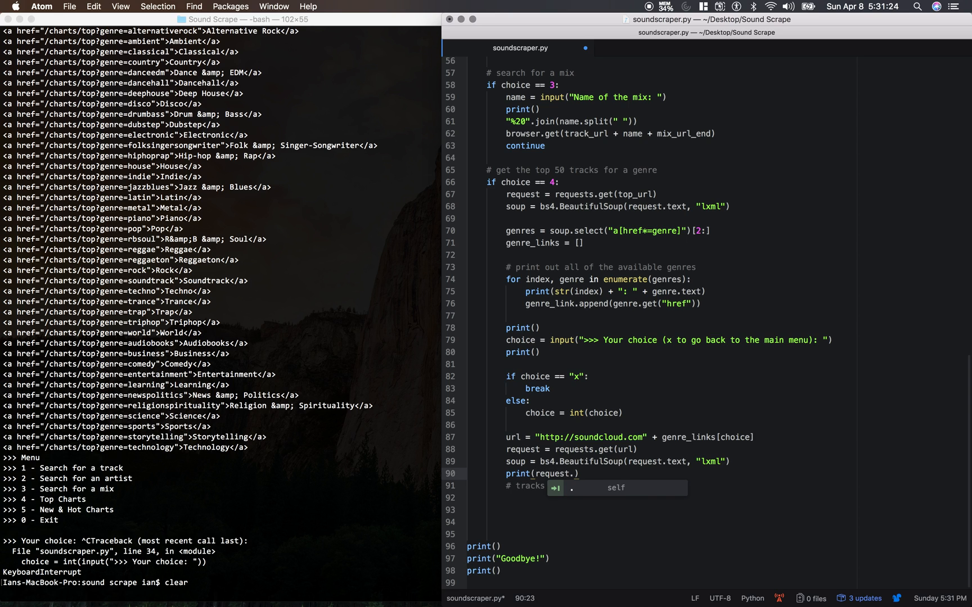
type("text)")
left_click(221, 583)
type("python3 soundscraper.py")
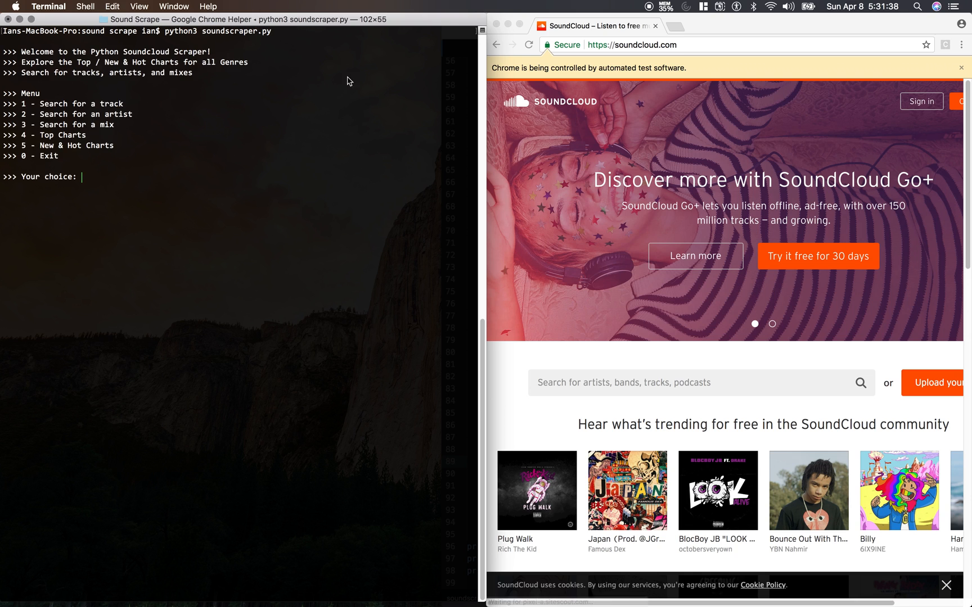
Step: Enter 4 for Top Charts, hit the genre_link NameError, and return to the script in Atom
type("4")
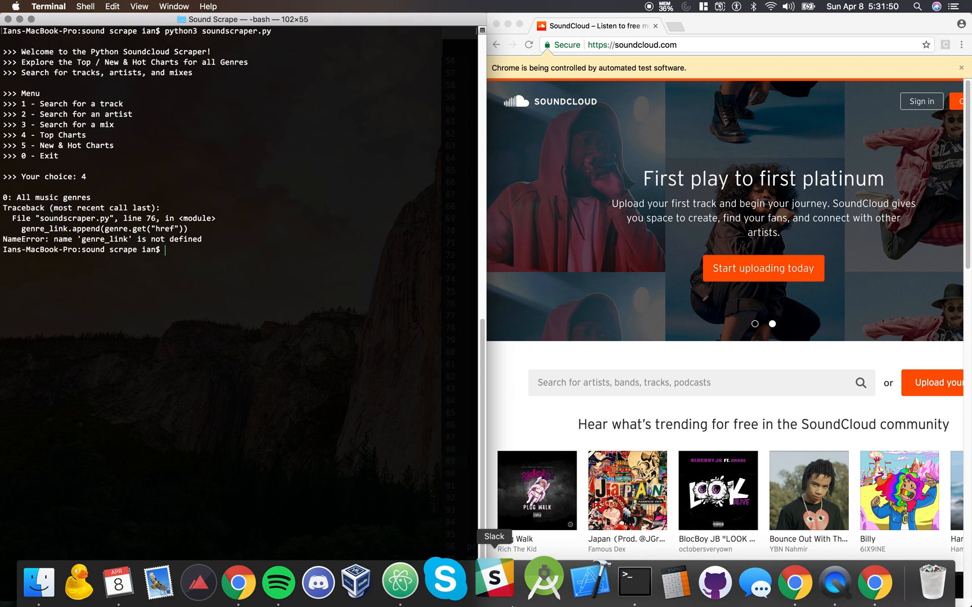
left_click(418, 583)
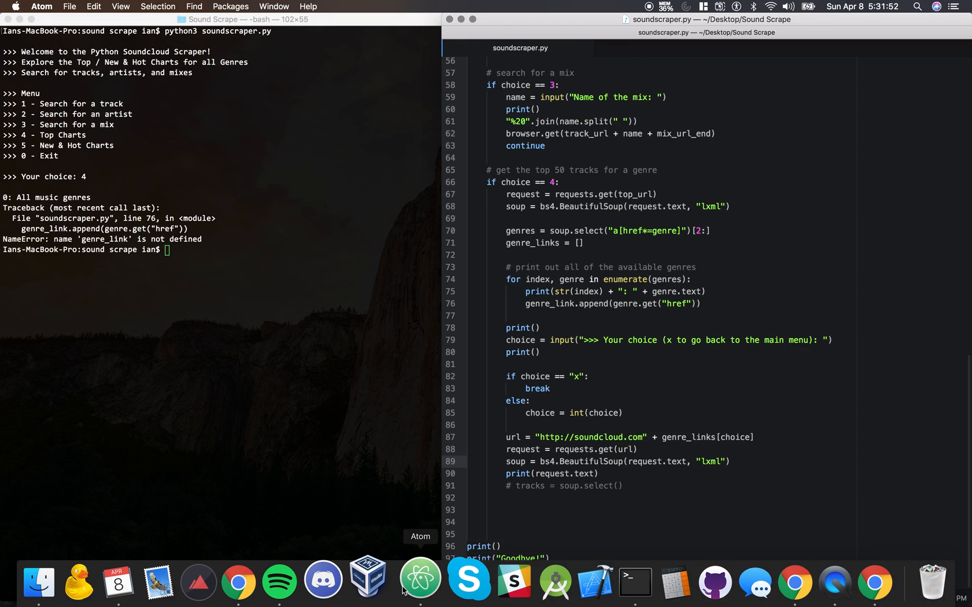
left_click(597, 279)
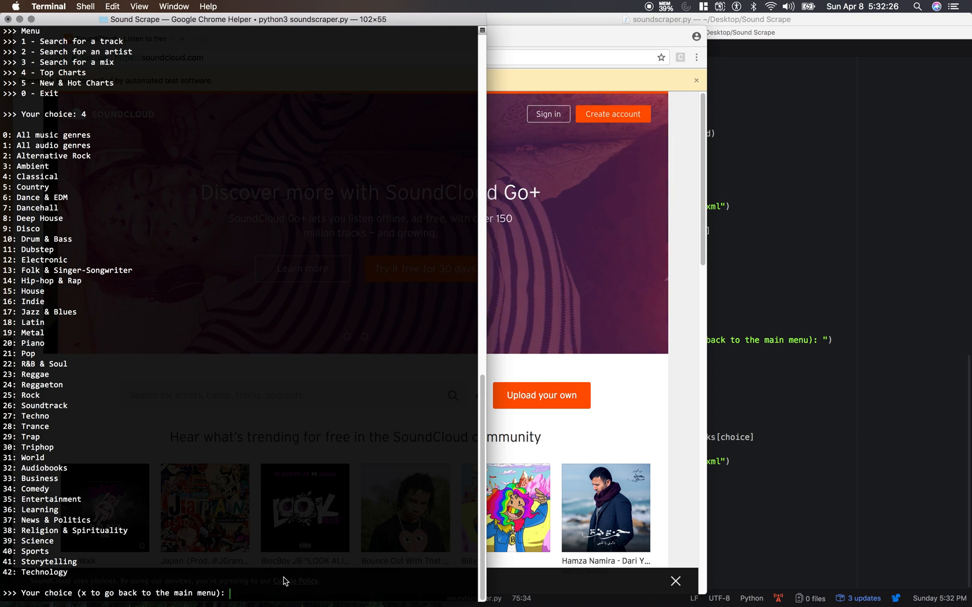
Step: Enter genre number 2 and scroll through the printed raw HTML of the genre page
type("2")
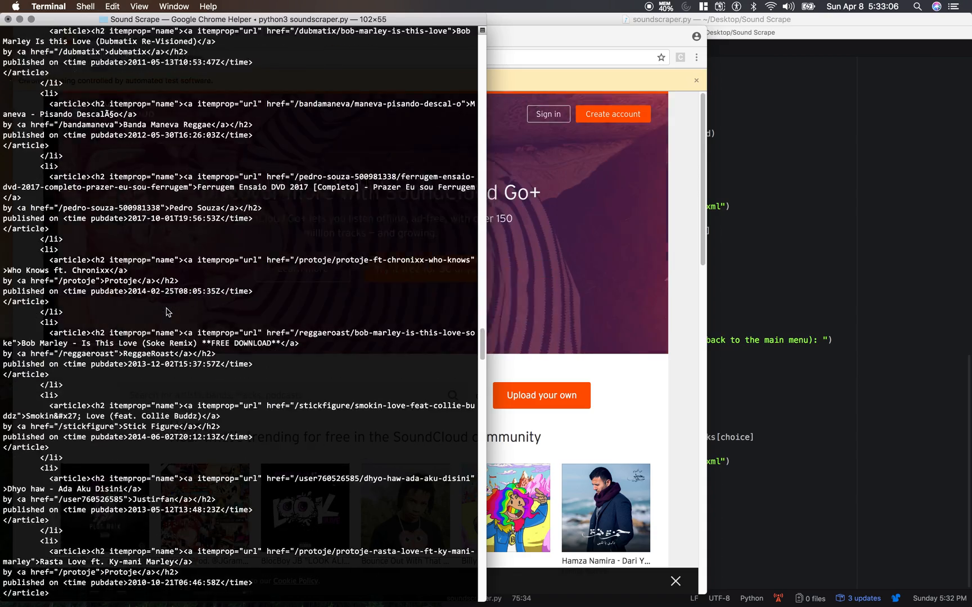
scroll("down", 3)
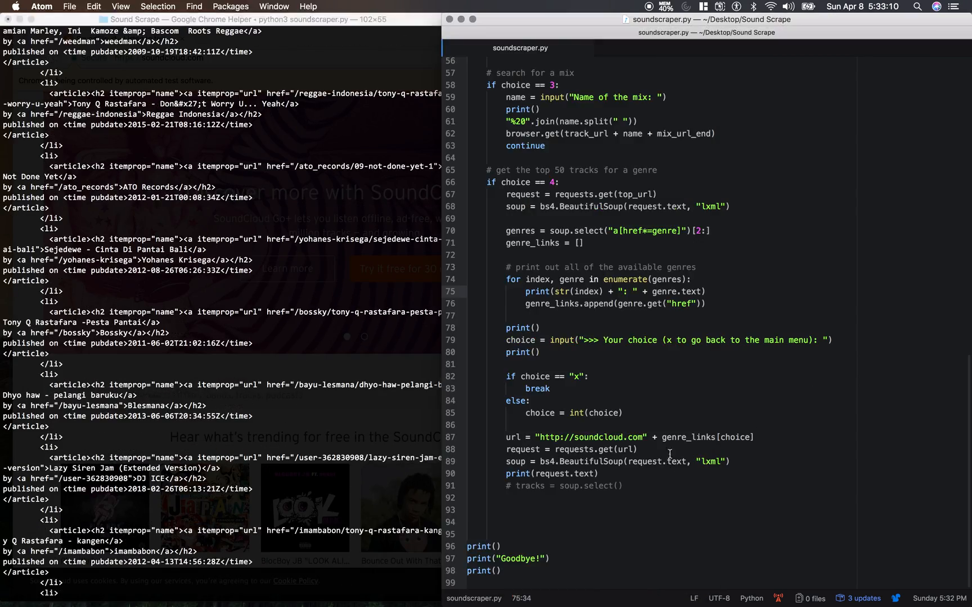
mouse_move(578, 495)
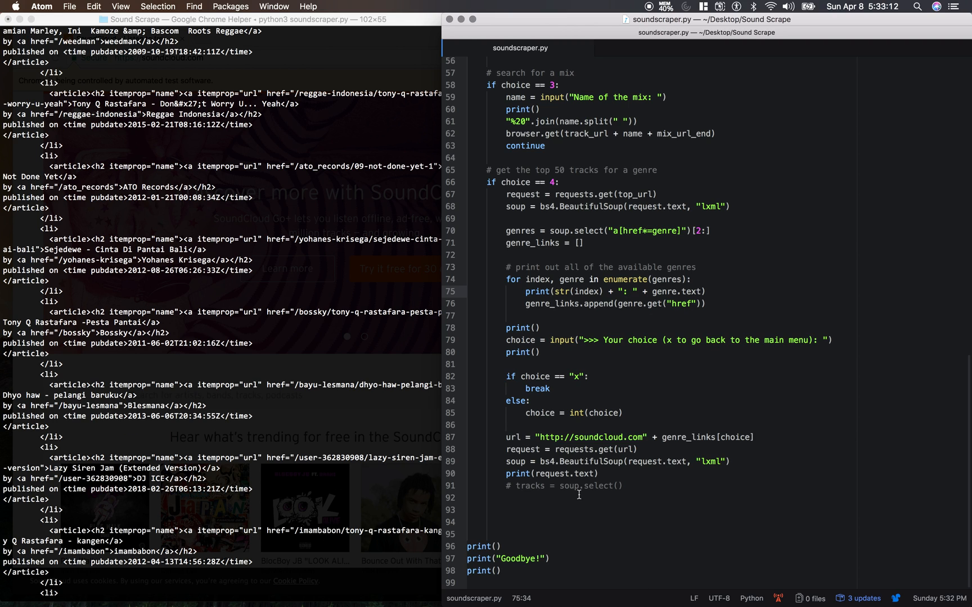
Step: Uncomment the tracks line and change it to tracks = soup.select("h2")
left_click(664, 363)
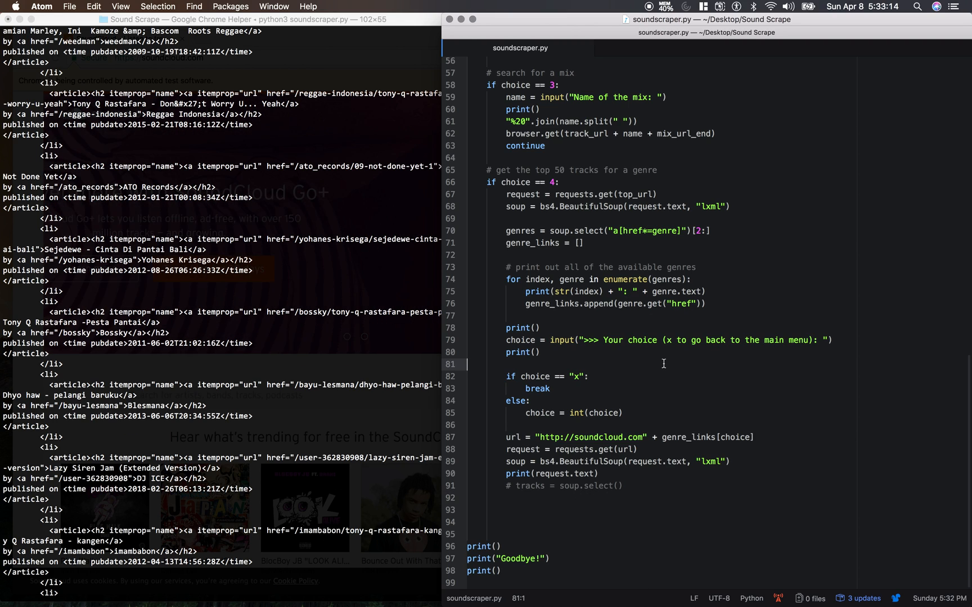
left_click(611, 413)
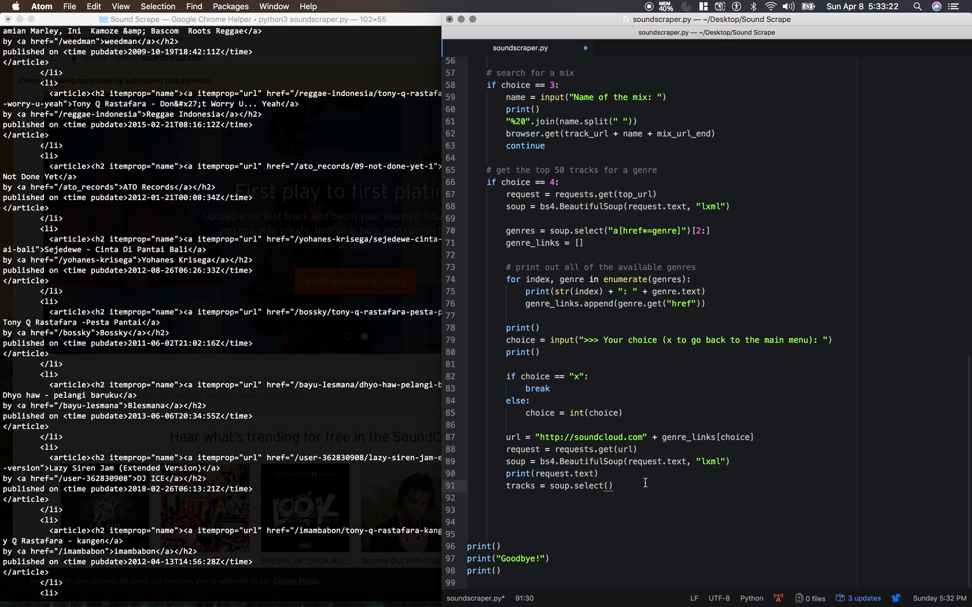
type("\"")
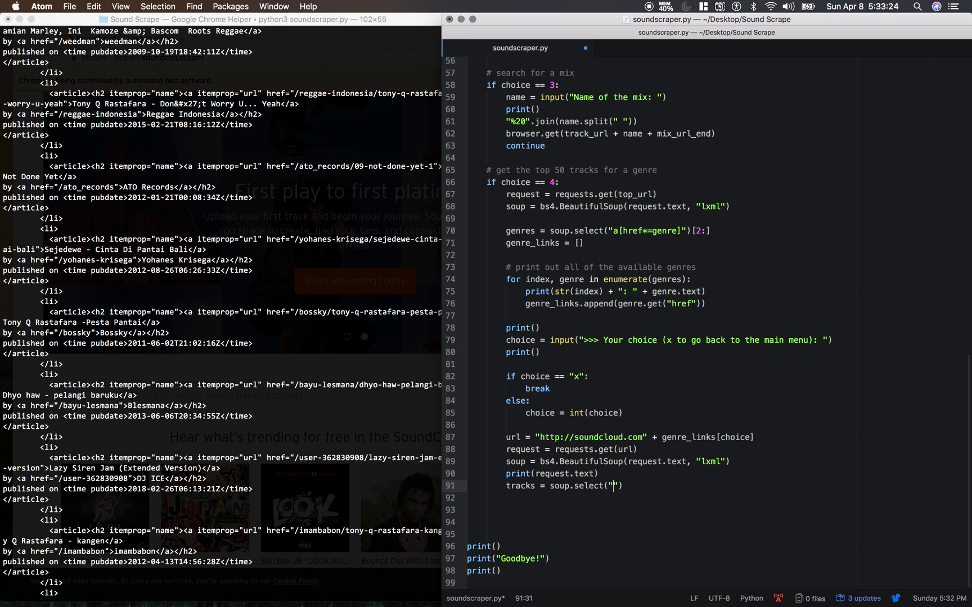
type("h2")
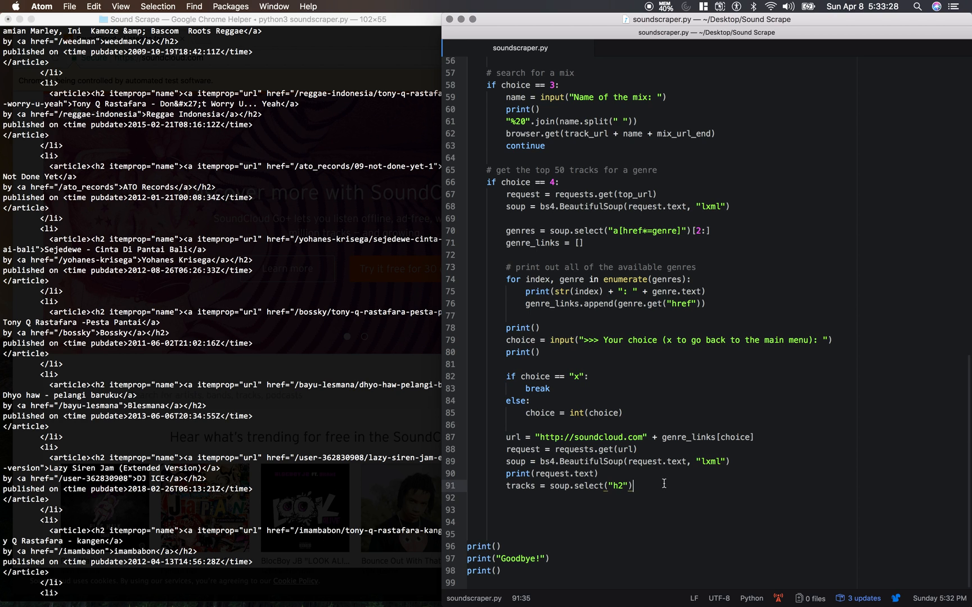
Step: Add for track in tracks: print(track) below the selection
type("for track in tracks:")
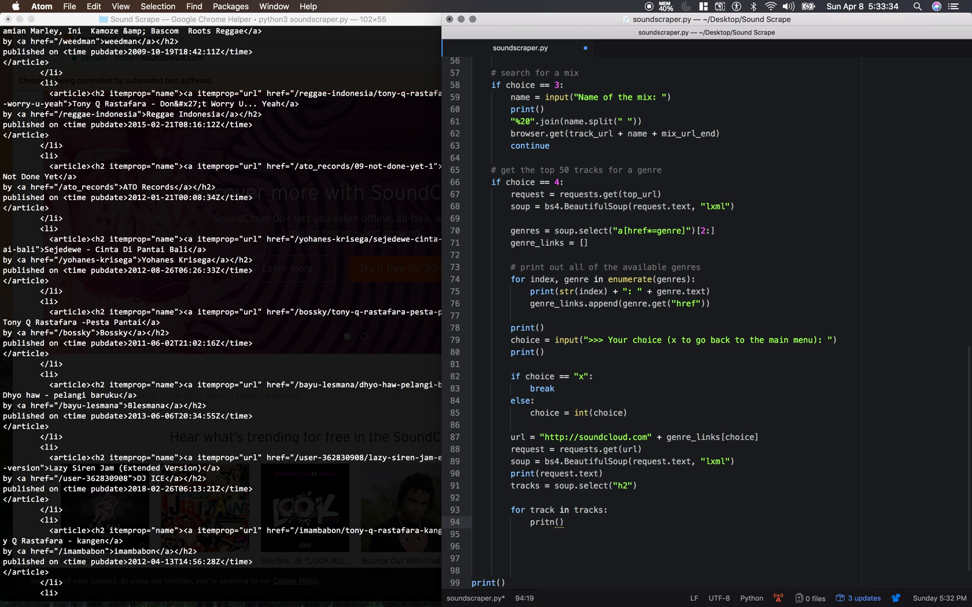
type("print()")
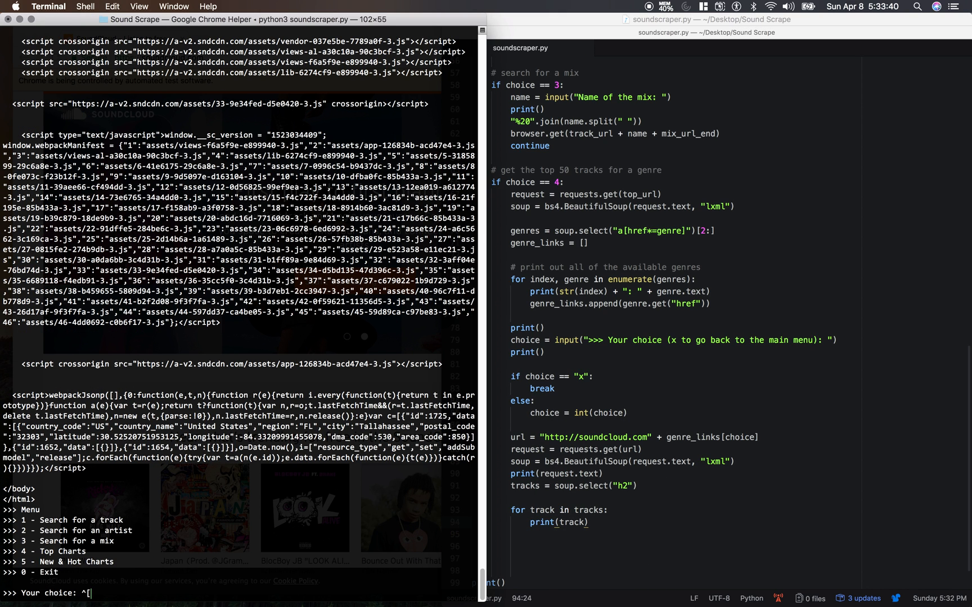
Step: Stop the scraper with Ctrl+C, rerun it choosing 4 then 7 to print Dancehall h2 track headings
key("ctrl+c")
type("python3 soundscraper.py")
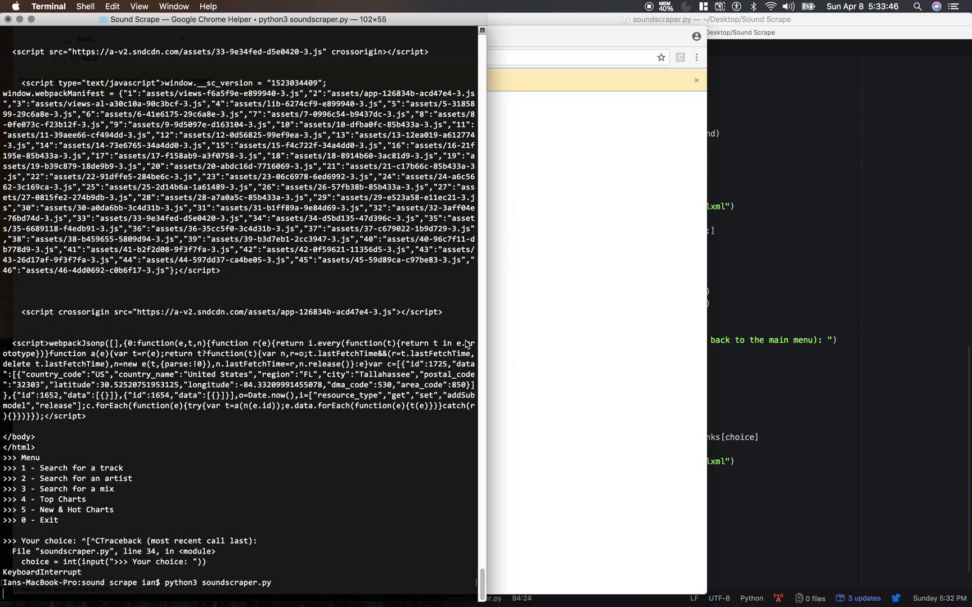
mouse_move(779, 312)
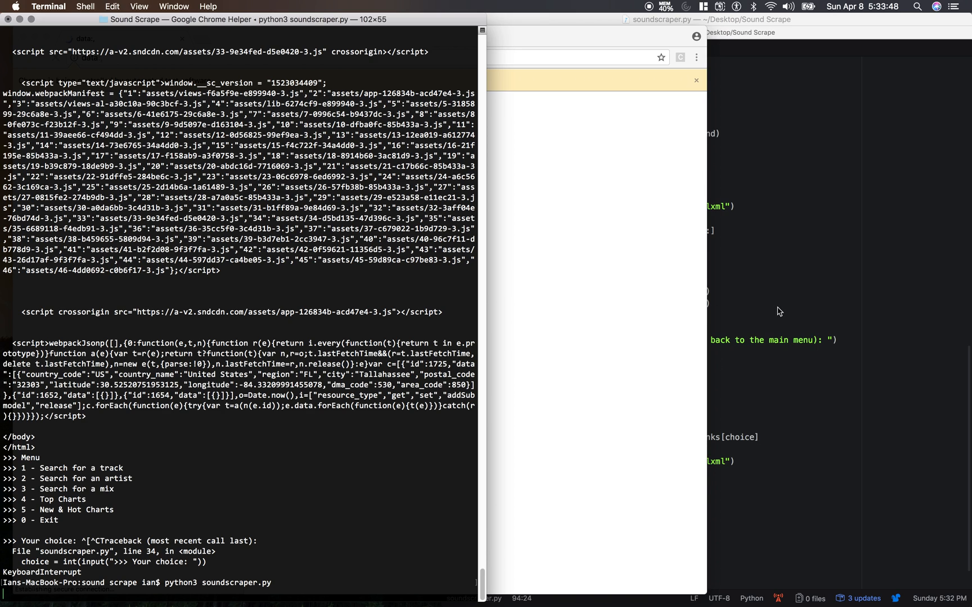
mouse_move(645, 260)
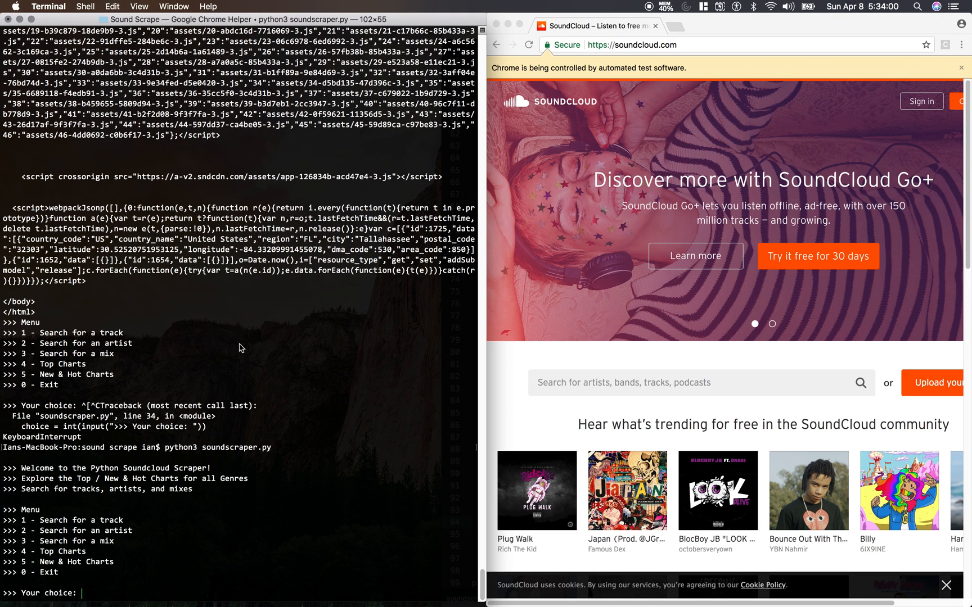
type("4")
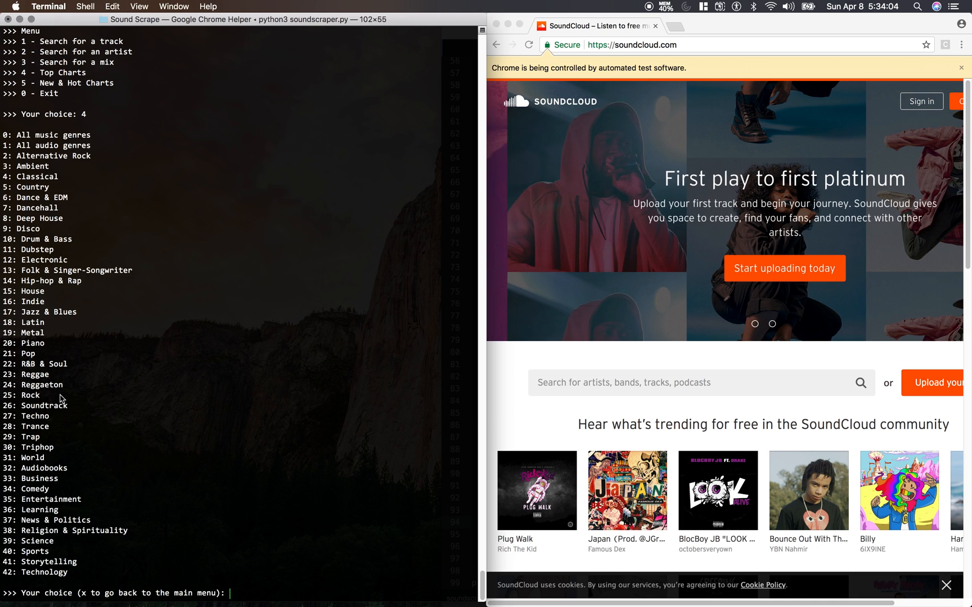
type("7")
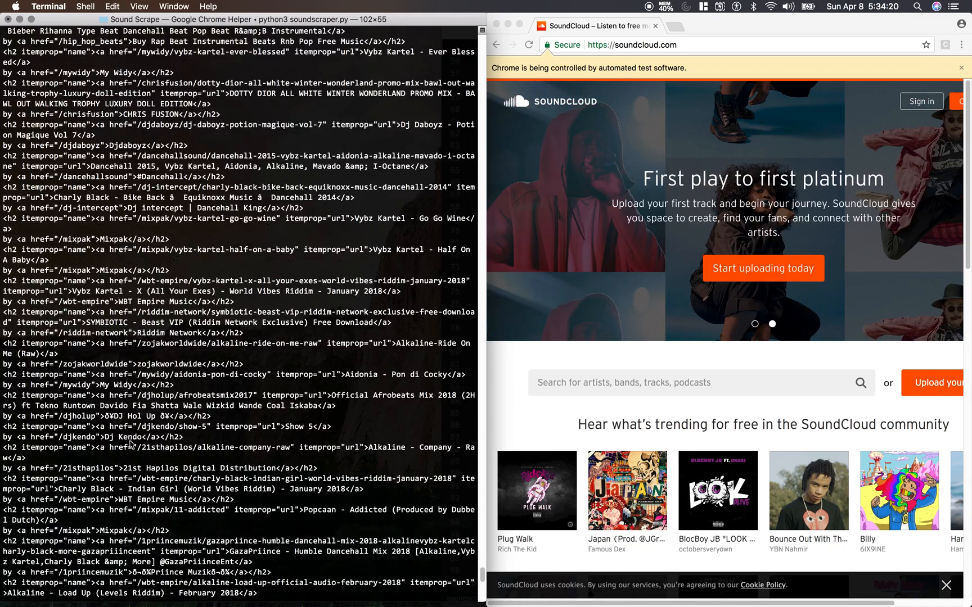
scroll("down", 3)
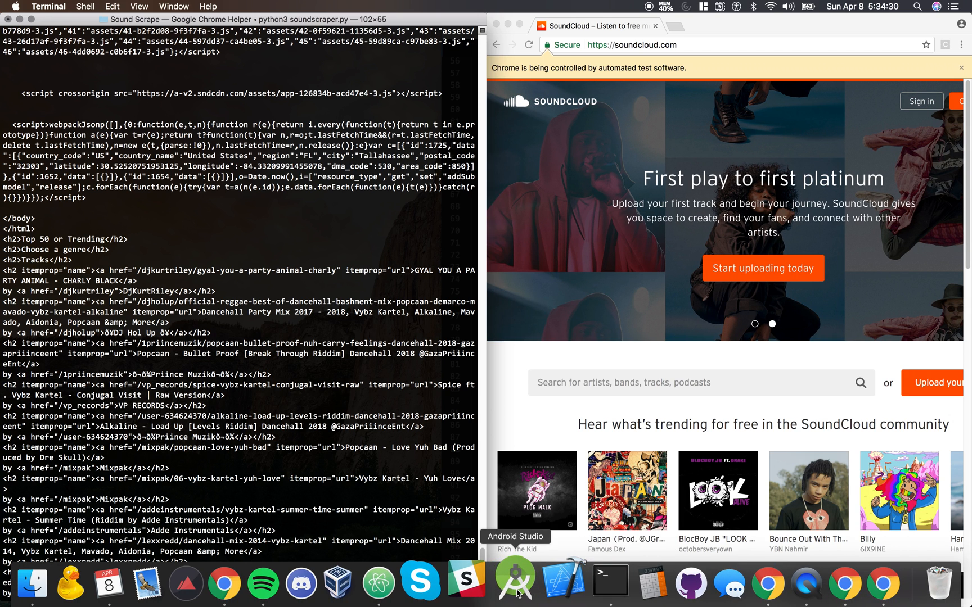
left_click(379, 582)
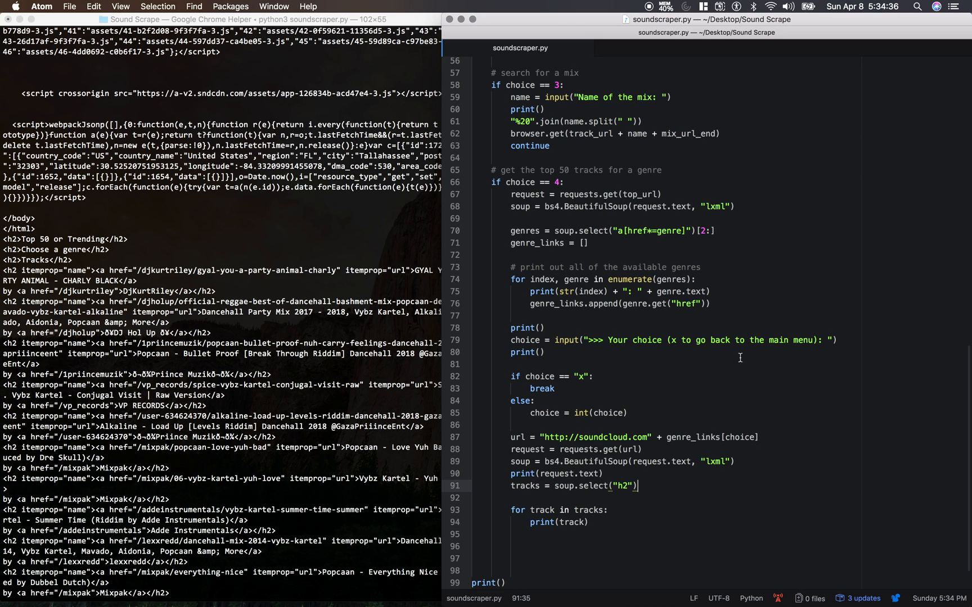
Step: Slice soup.select("h2") with [3:] so the first three non-track headings are skipped
type("[]")
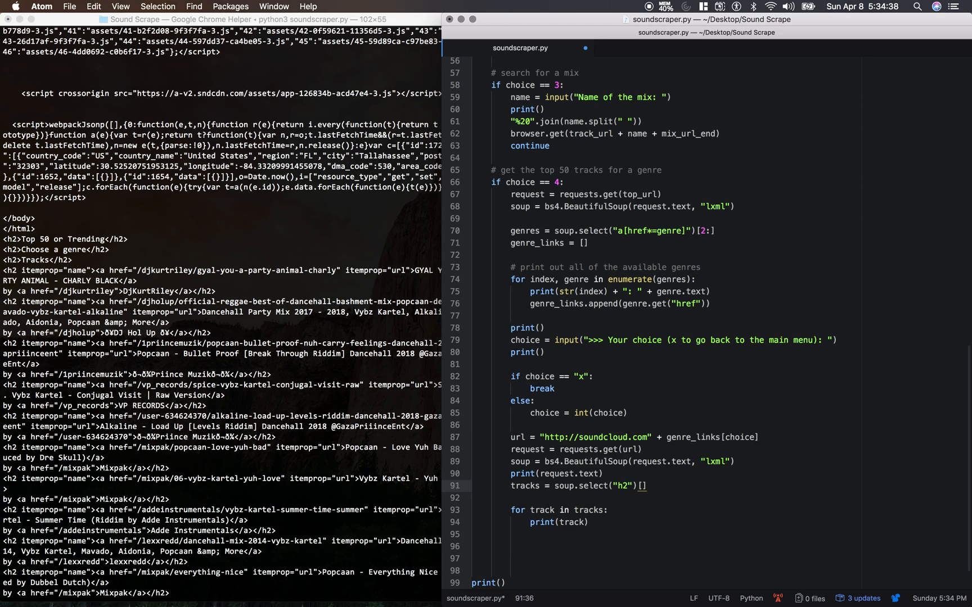
type("3:")
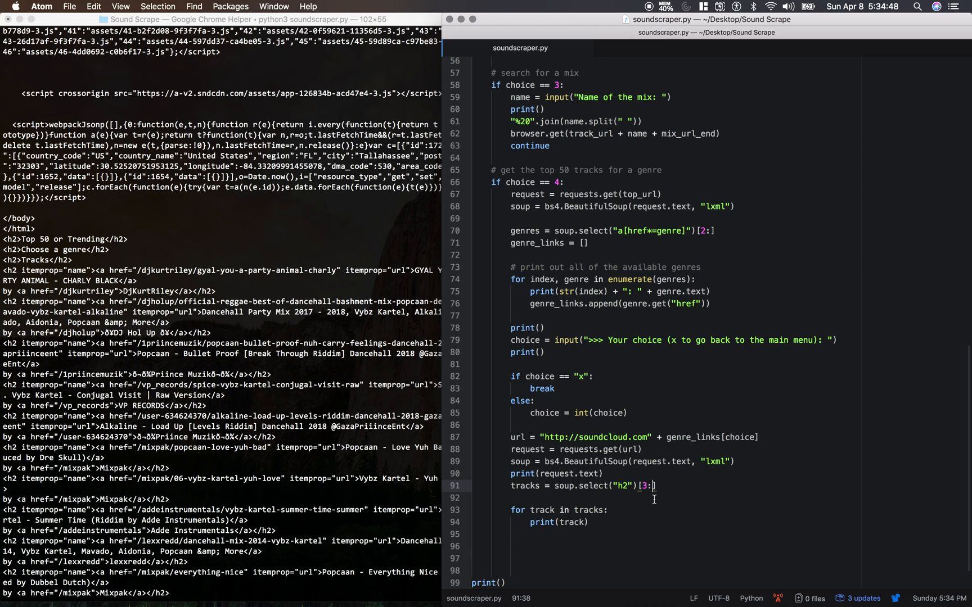
mouse_move(624, 531)
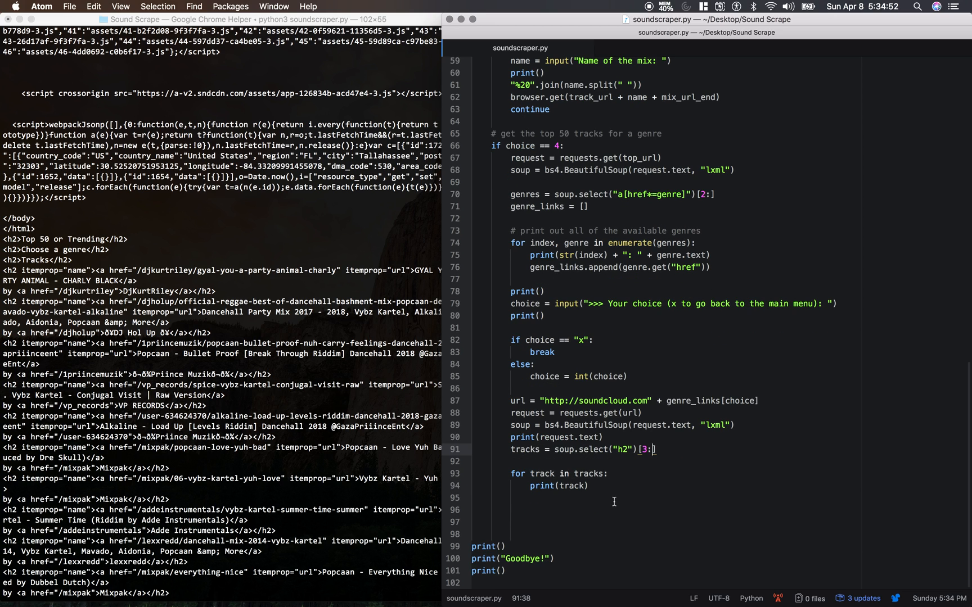
mouse_move(649, 479)
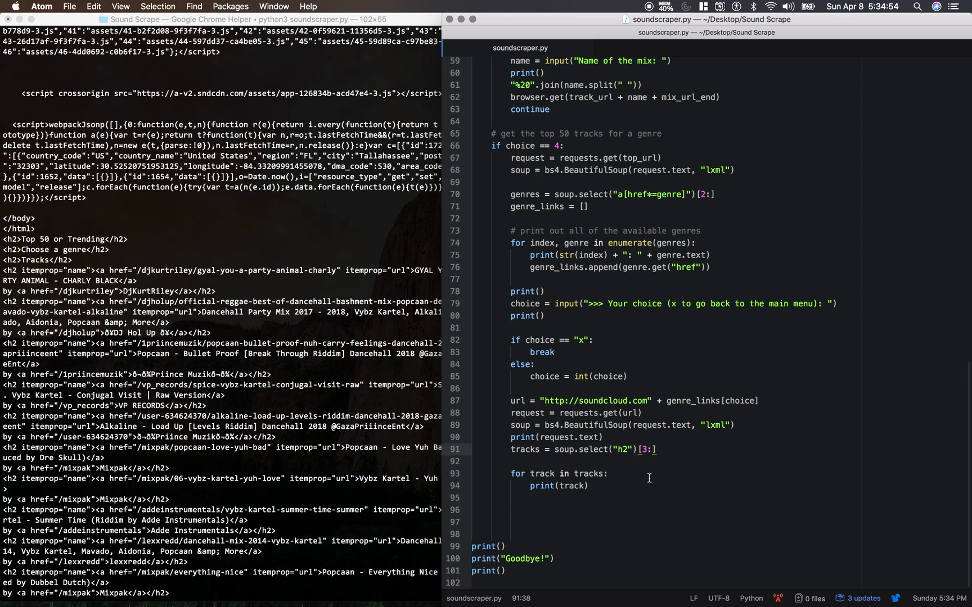